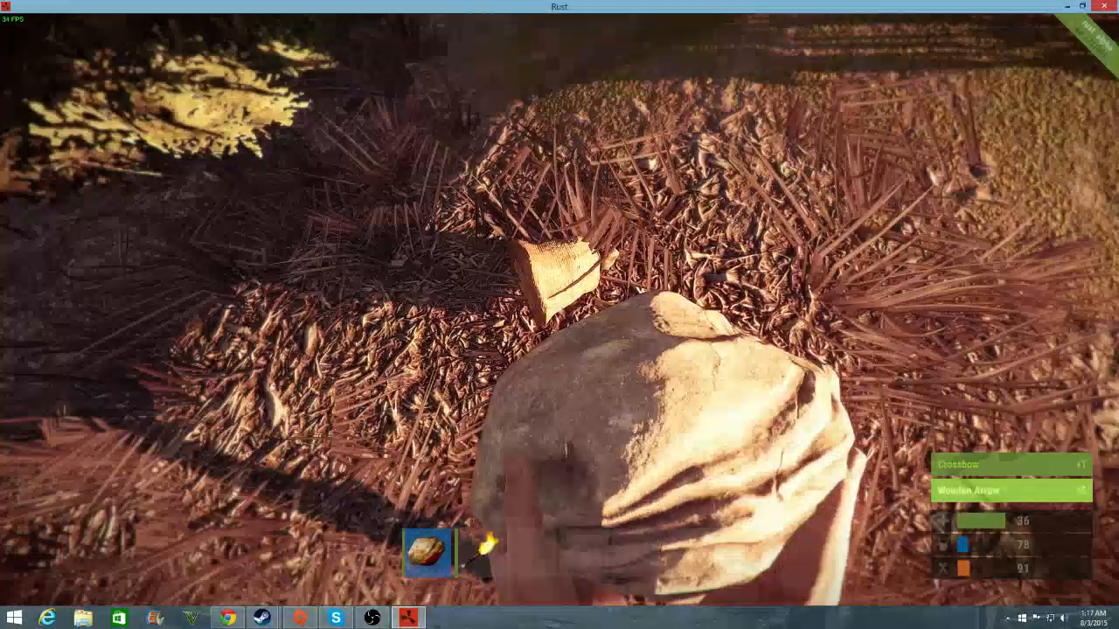
Study the Riot Helmet in the inventory to learn its blueprint.
{"action": "key", "text": "tab"}
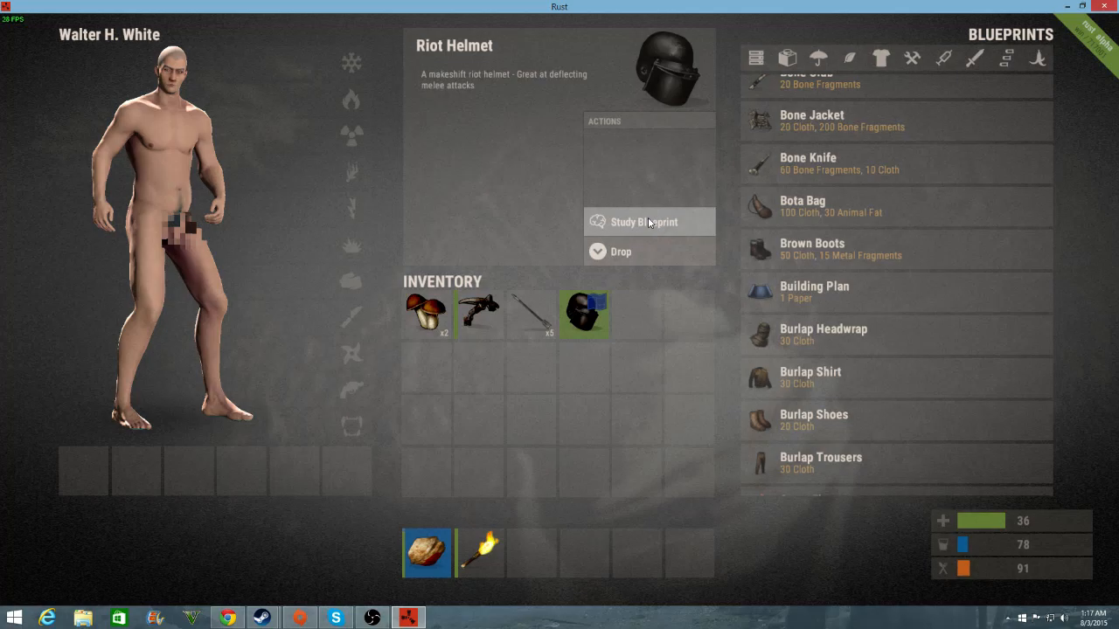
{"action": "left_click", "coordinate": [643, 221]}
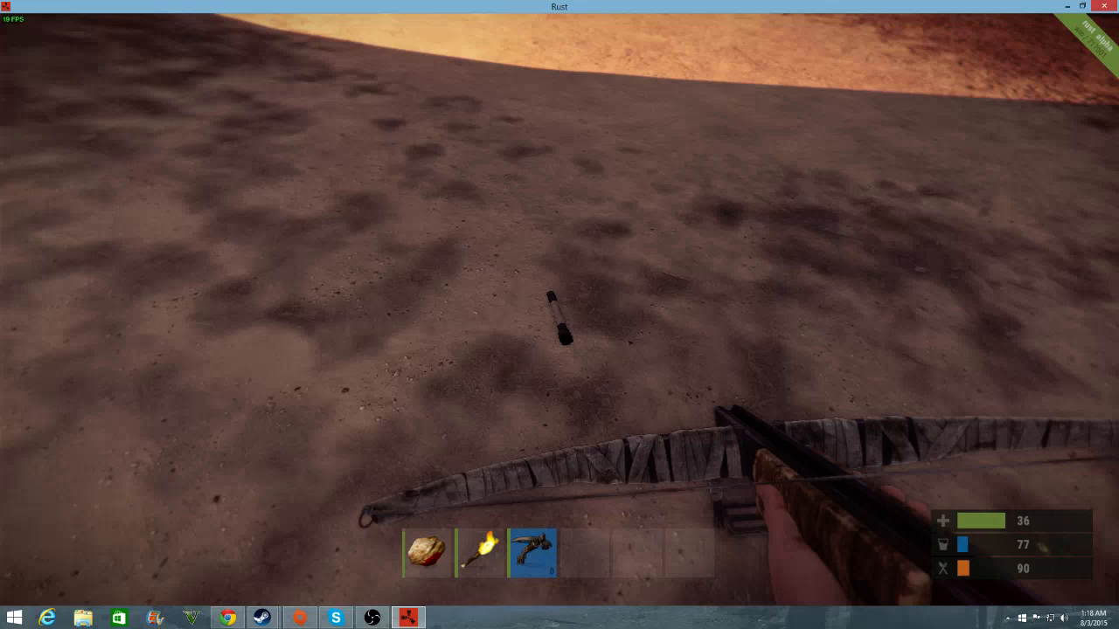
Search the crates and learn the F1 Grenade blueprint from the looted grenade.
{"action": "key", "text": "Tab"}
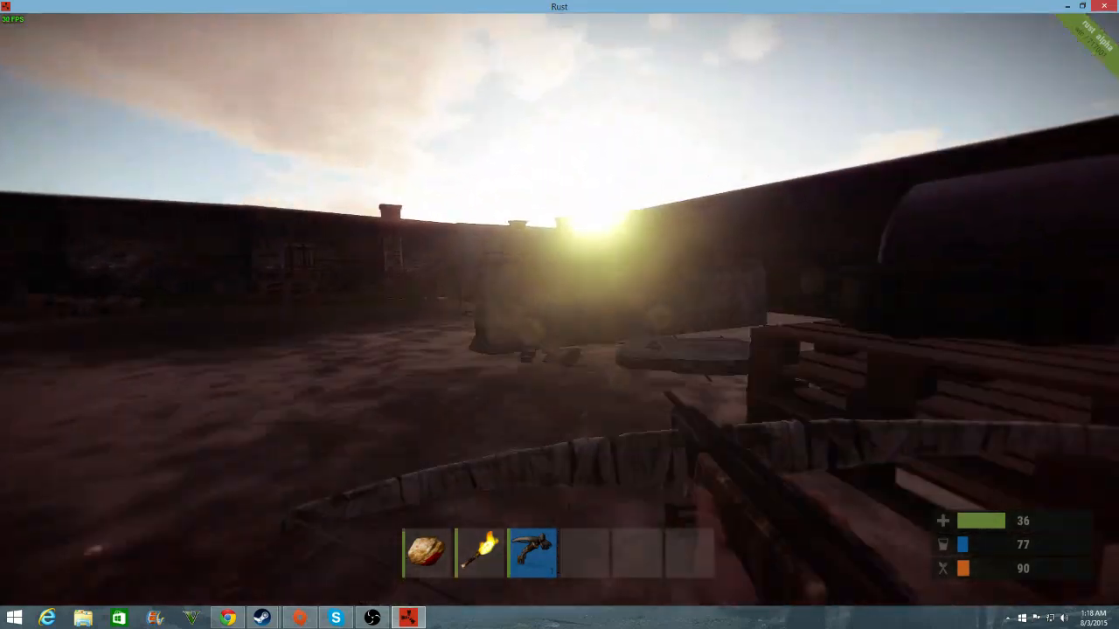
{"action": "key", "text": "tab"}
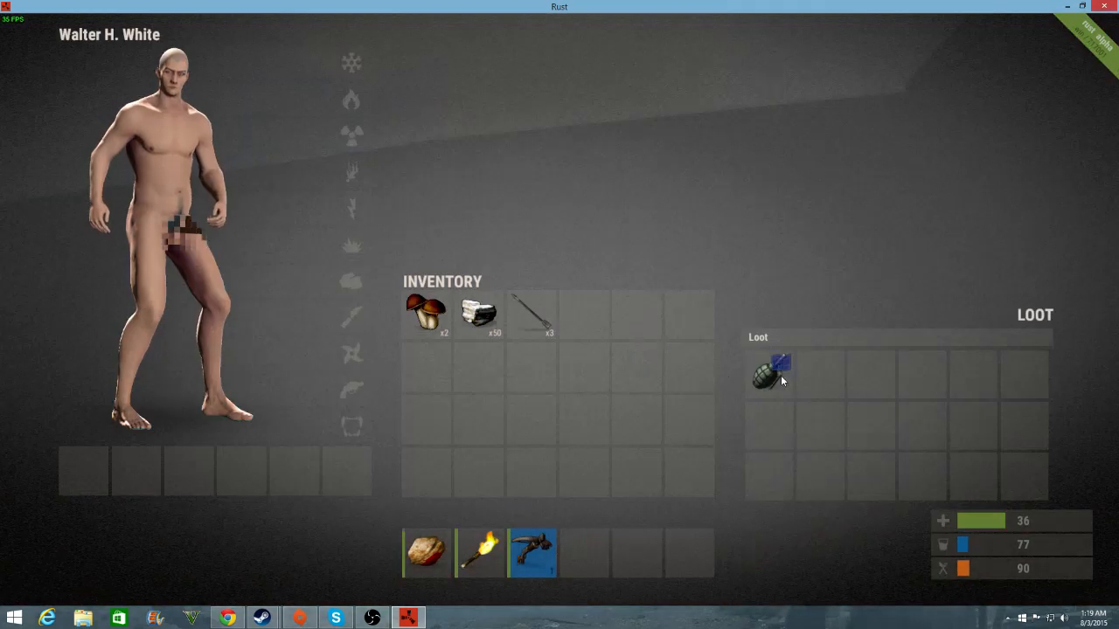
{"action": "left_click", "coordinate": [770, 374]}
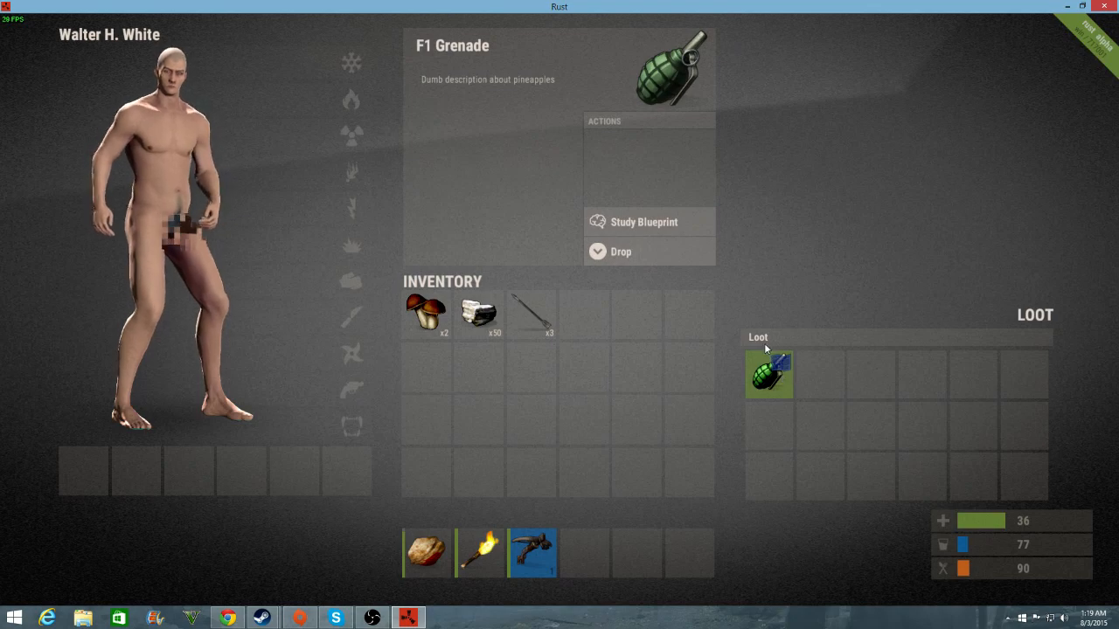
{"action": "left_click", "coordinate": [769, 374]}
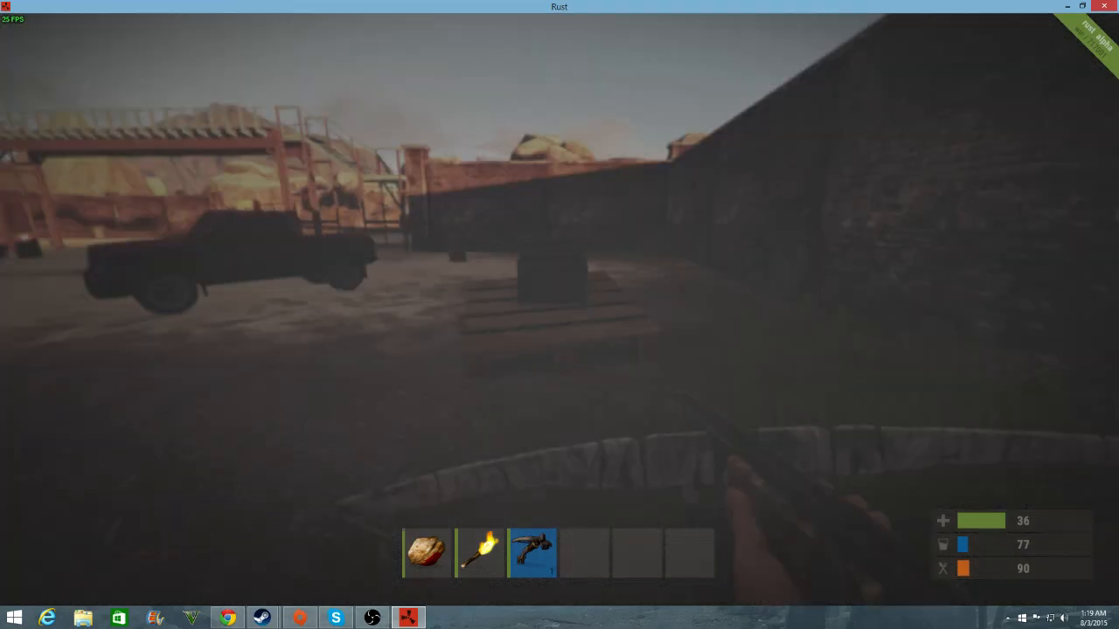
Move the found Hunting Bow and arrows into the belt slots.
{"action": "key", "text": "Tab"}
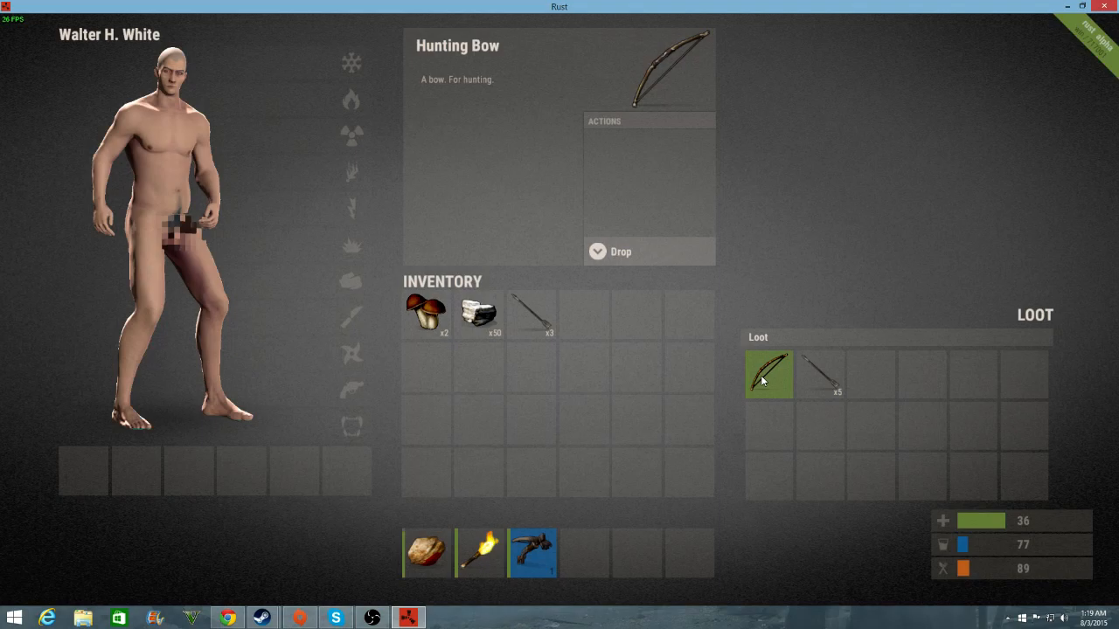
{"action": "left_click_drag", "start_coordinate": [770, 374], "coordinate": [586, 552]}
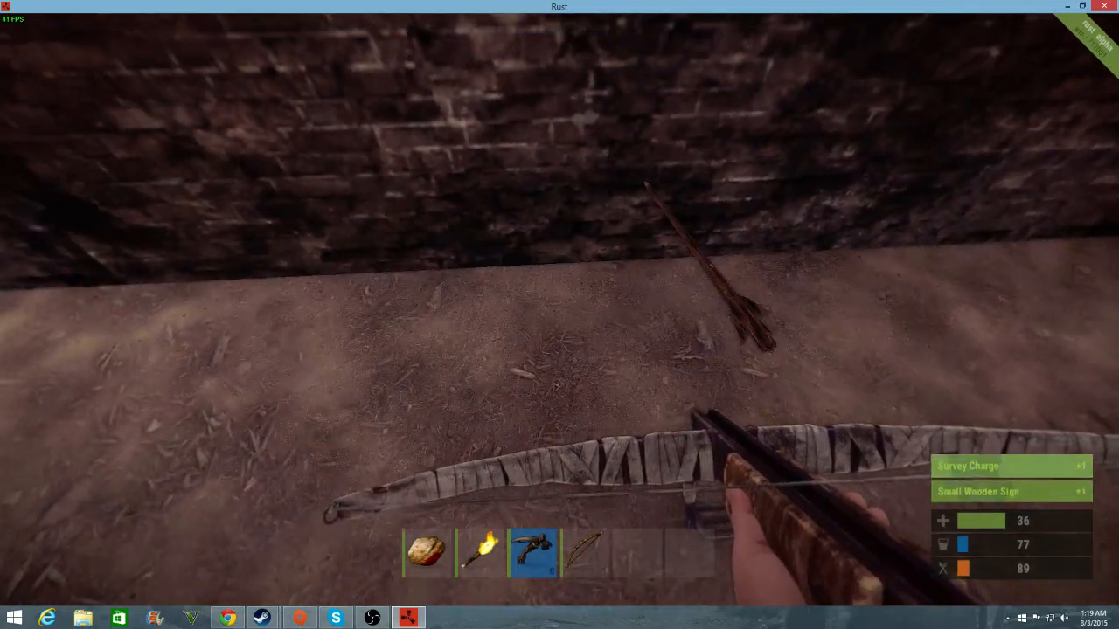
Loot the nearby container and arrows so the inventory holds a helmet, pants and boots.
{"action": "key", "text": "Tab"}
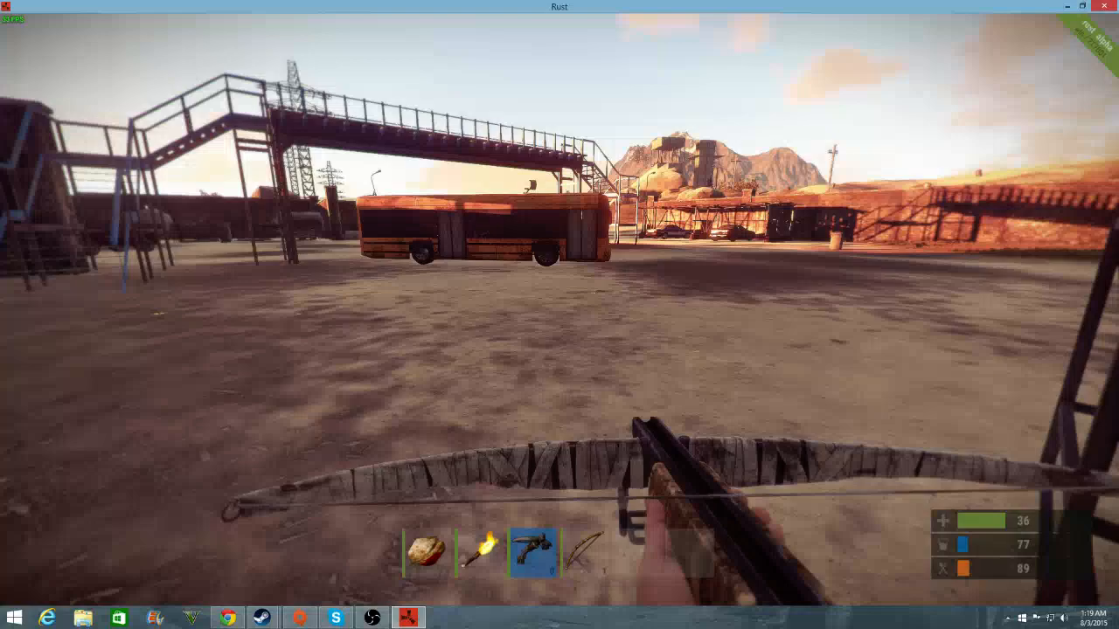
{"action": "key", "text": "tab"}
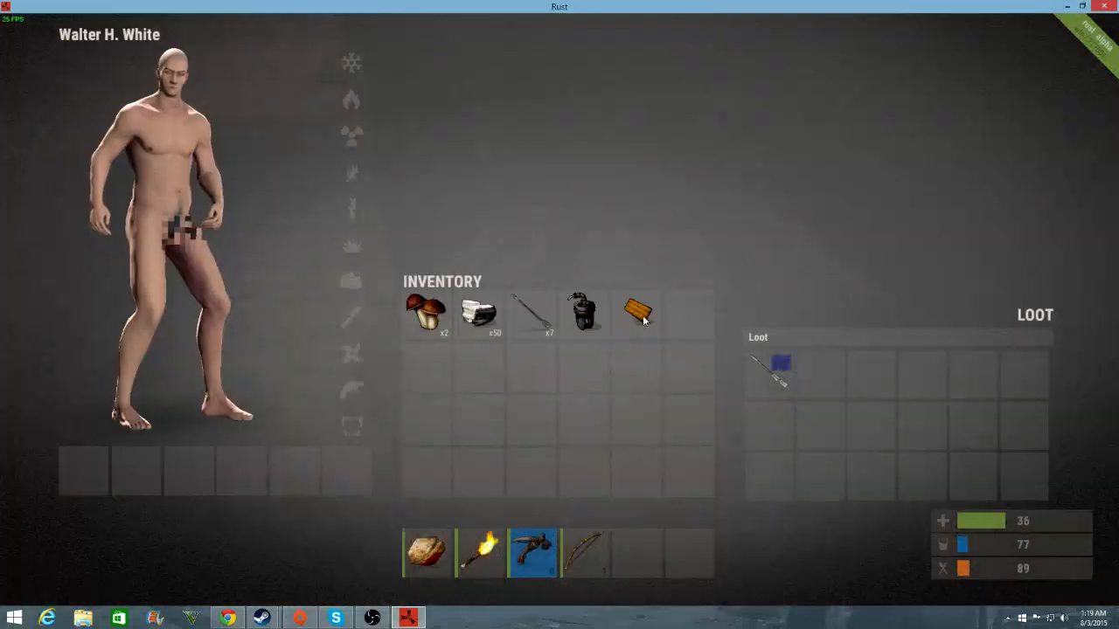
{"action": "left_click", "coordinate": [779, 362]}
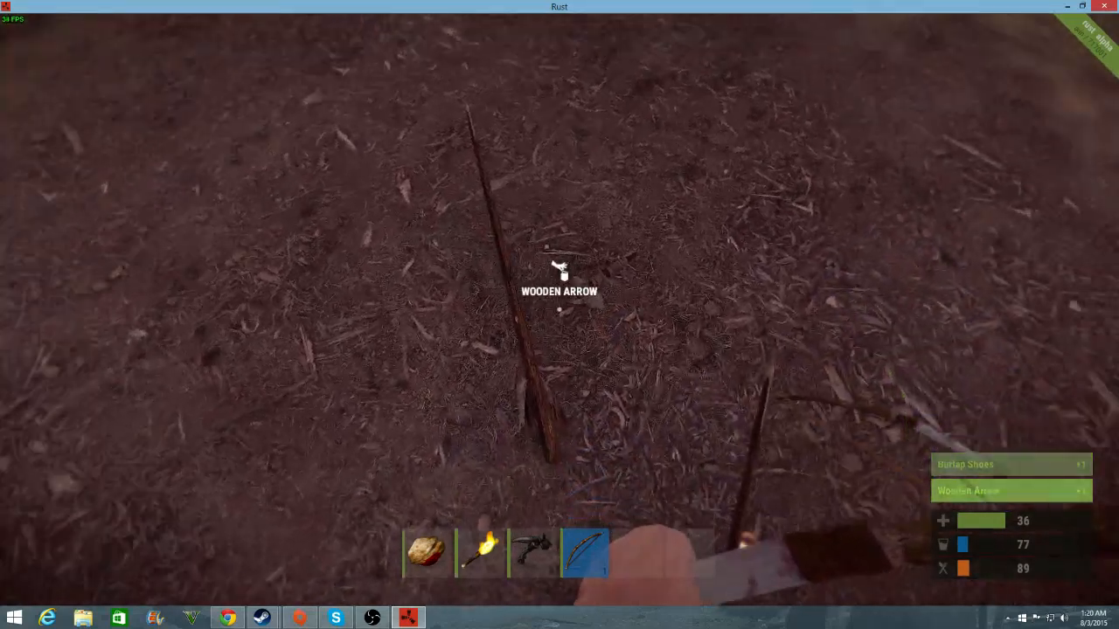
{"action": "key", "text": "tab"}
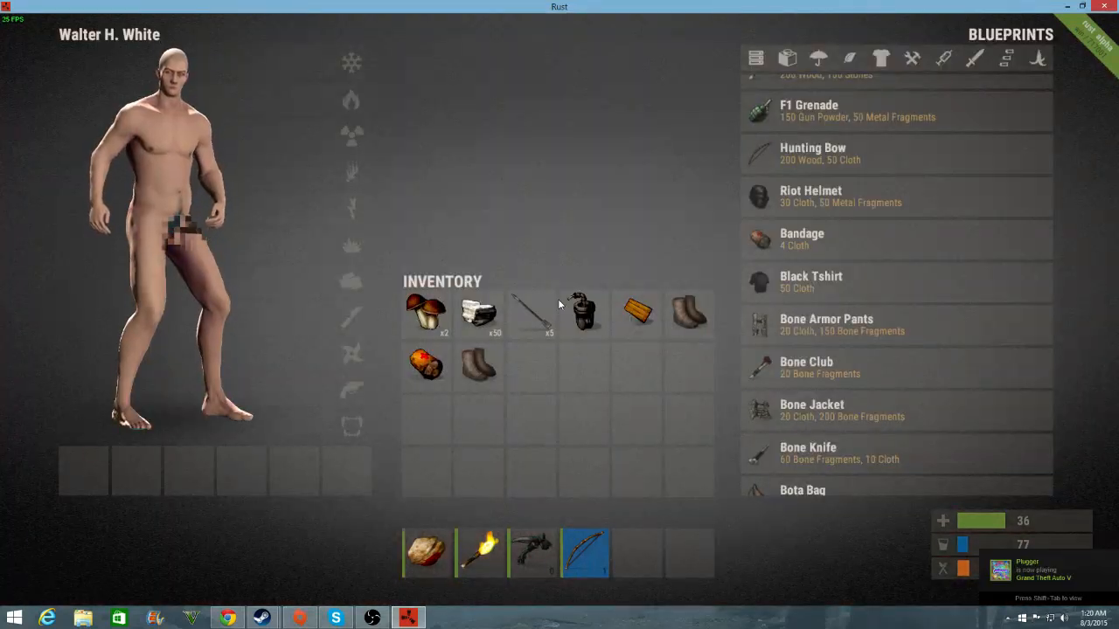
{"action": "key", "text": "tab"}
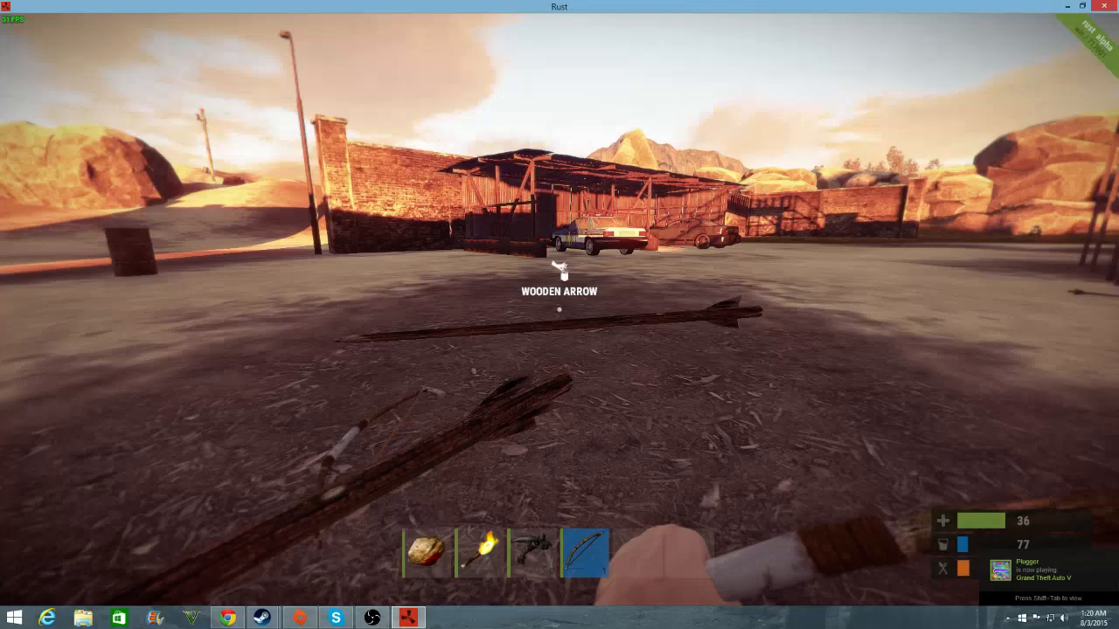
{"action": "mouse_move", "coordinate": [559, 314]}
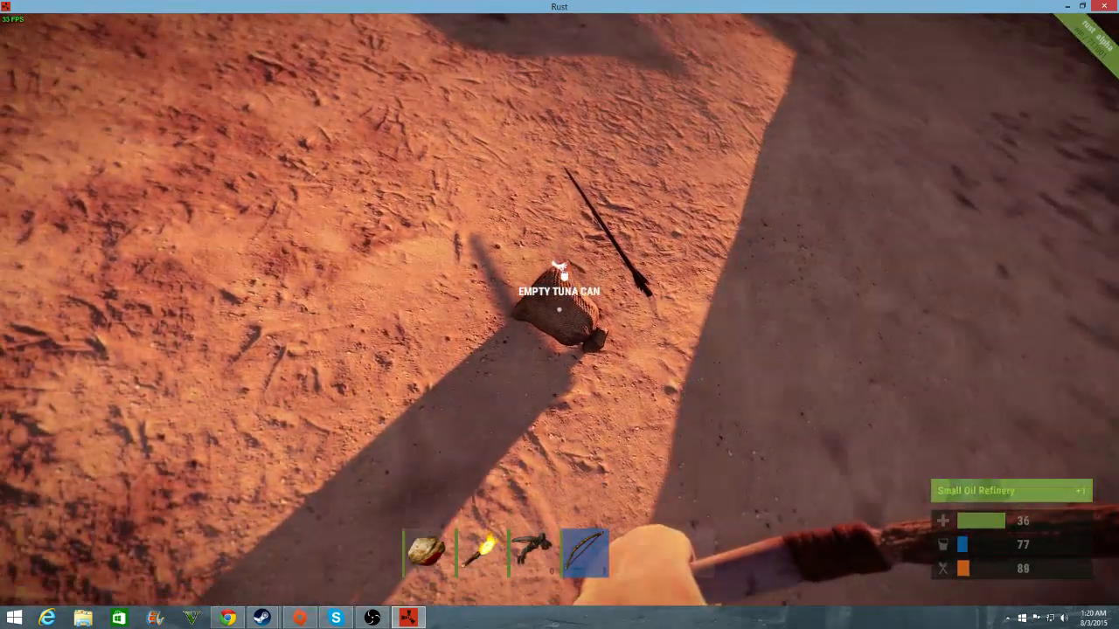
Review the carried items in the inventory while crossing the dunes.
{"action": "key", "text": "tab"}
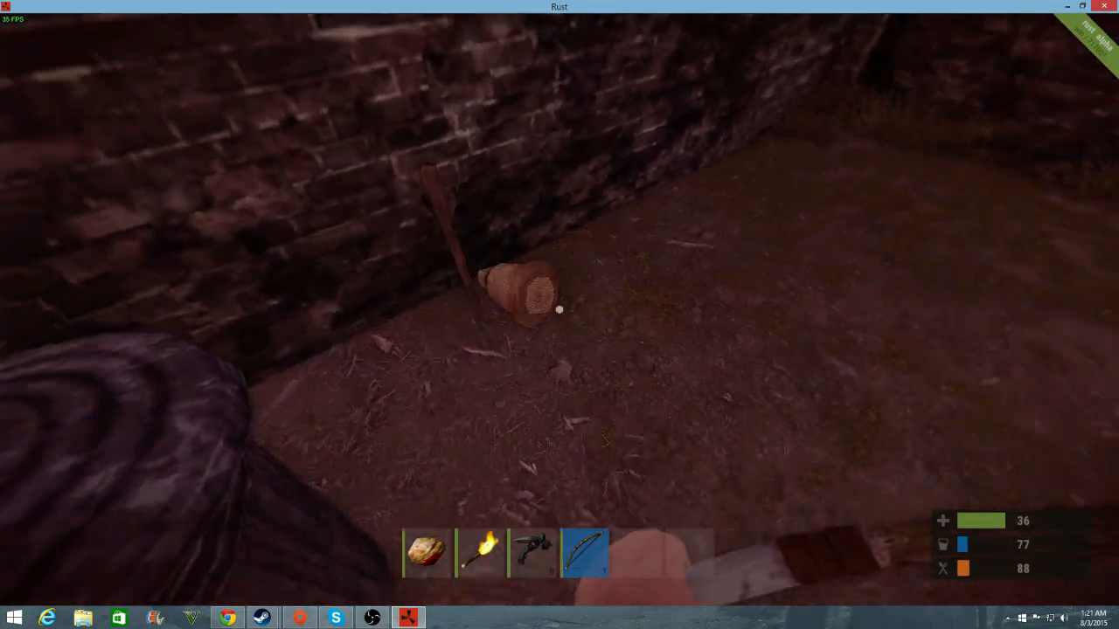
{"action": "key", "text": "tab"}
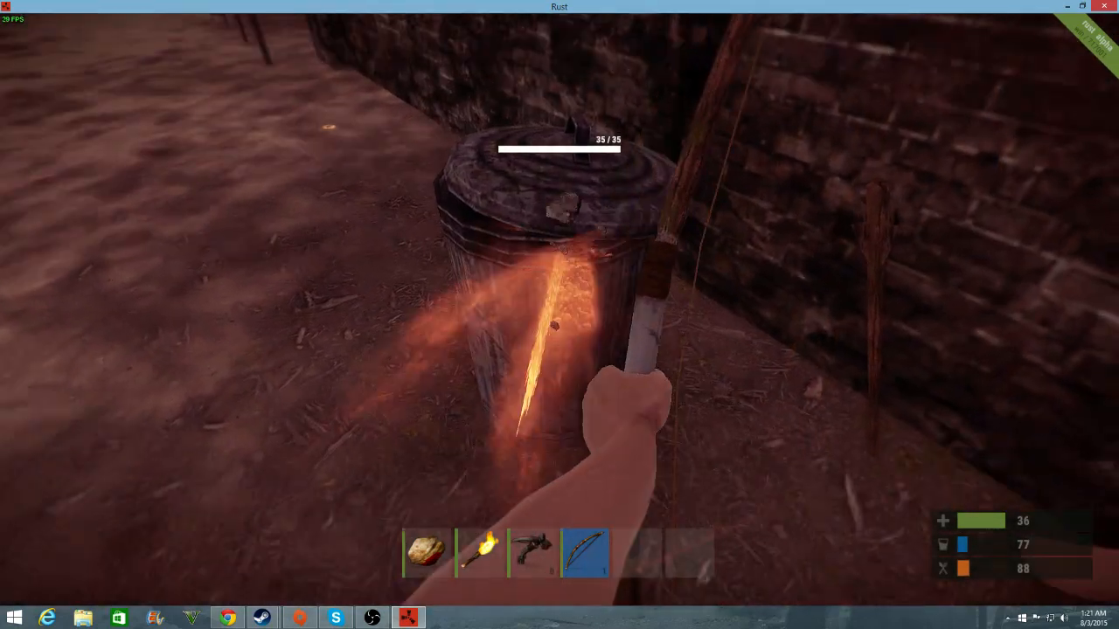
{"action": "key", "text": "Tab"}
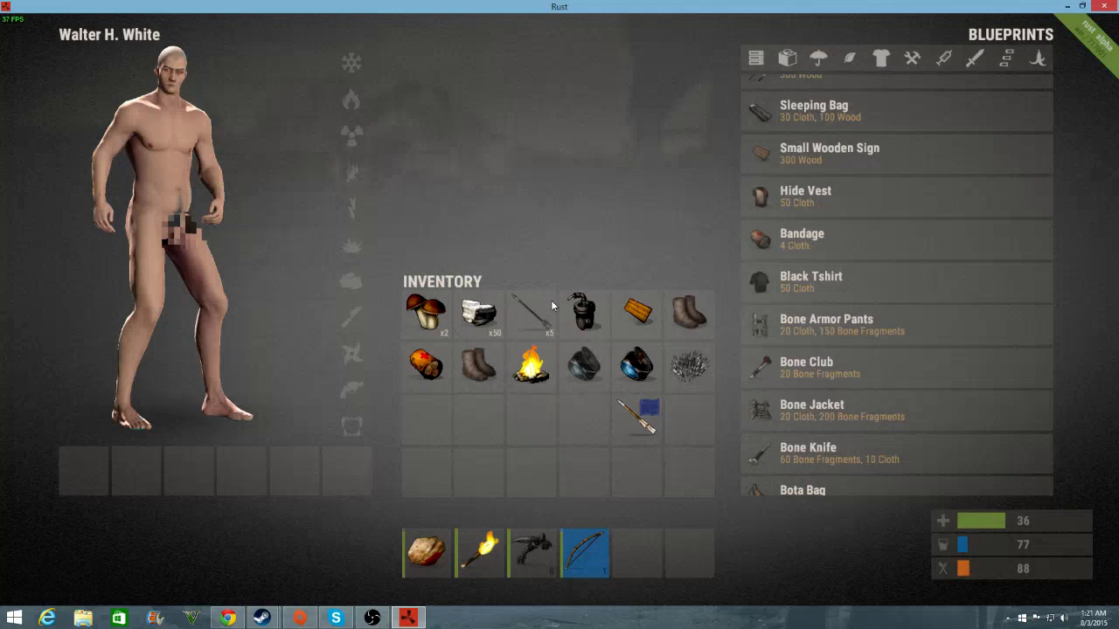
{"action": "key", "text": "Tab"}
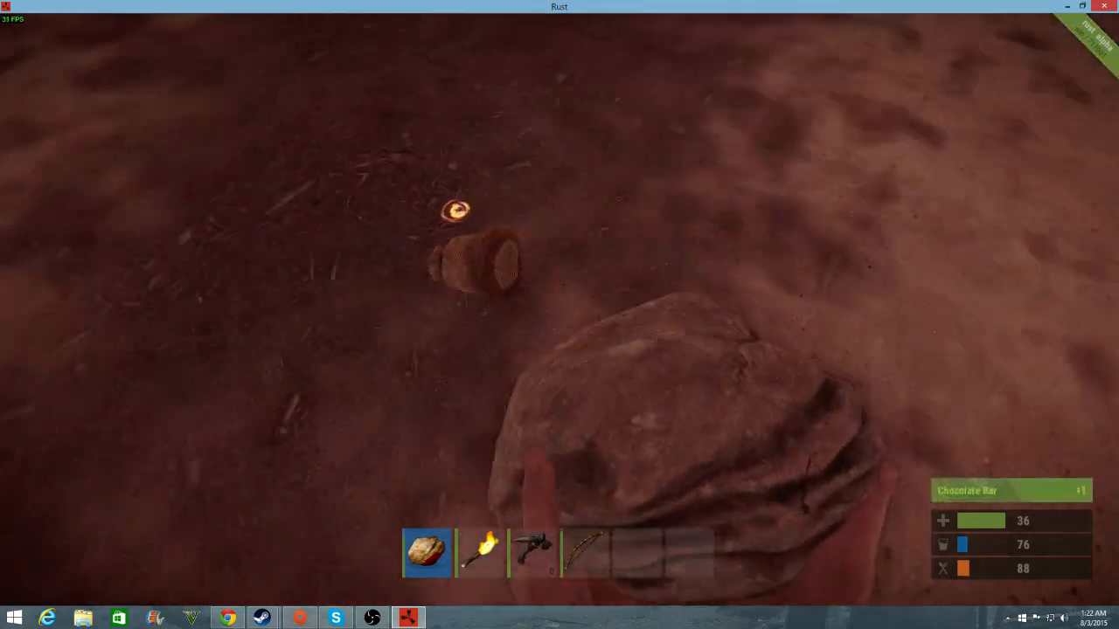
Break open a loot barrel and take its items into the inventory.
{"action": "key", "text": "Tab"}
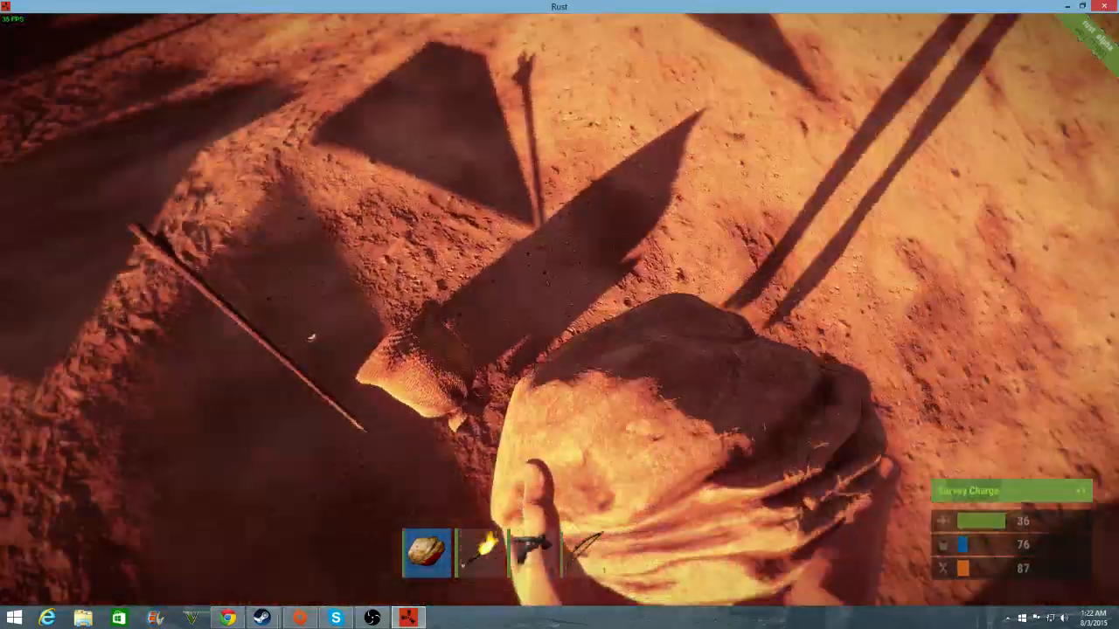
{"action": "key", "text": "tab"}
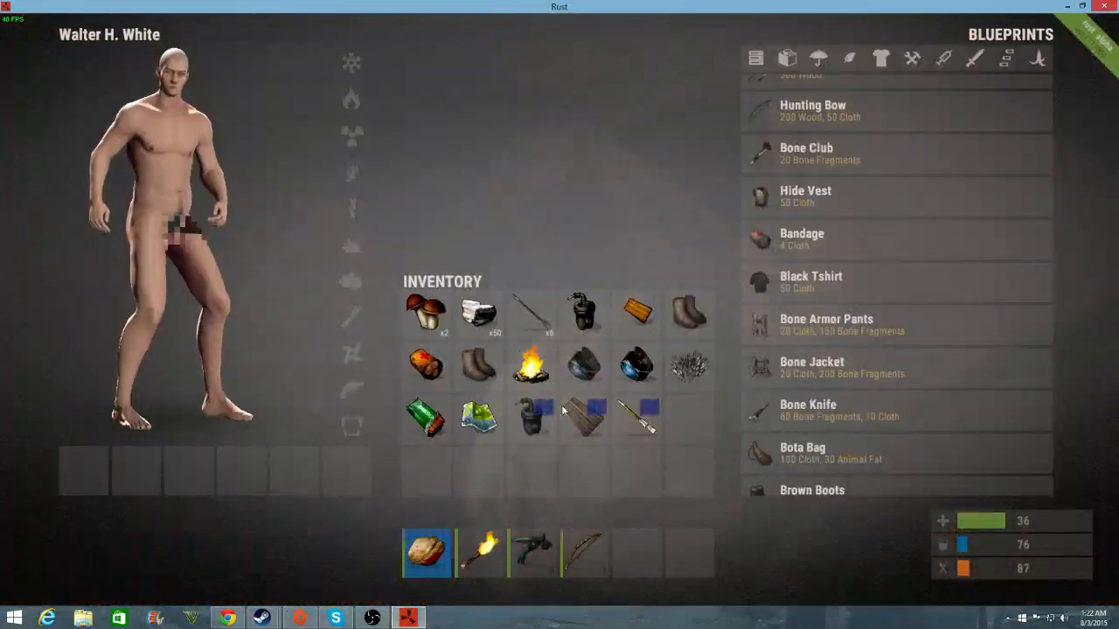
{"action": "left_click", "coordinate": [584, 420]}
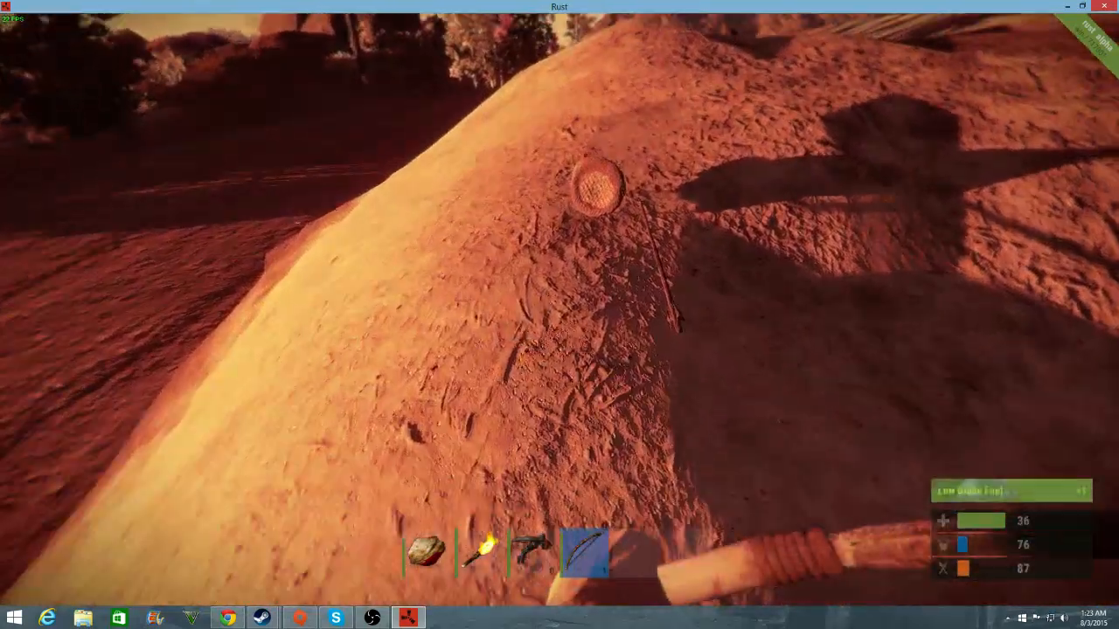
Glance at the inventory, then run across the desert toward the power pylons near base.
{"action": "key", "text": "Tab"}
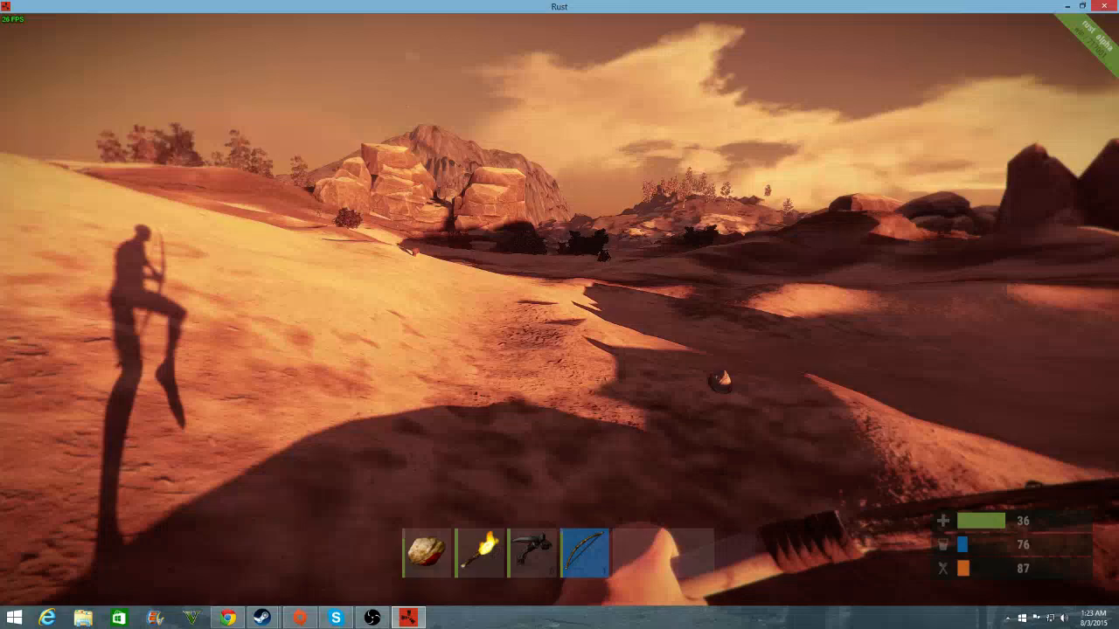
{"action": "key", "text": "tab"}
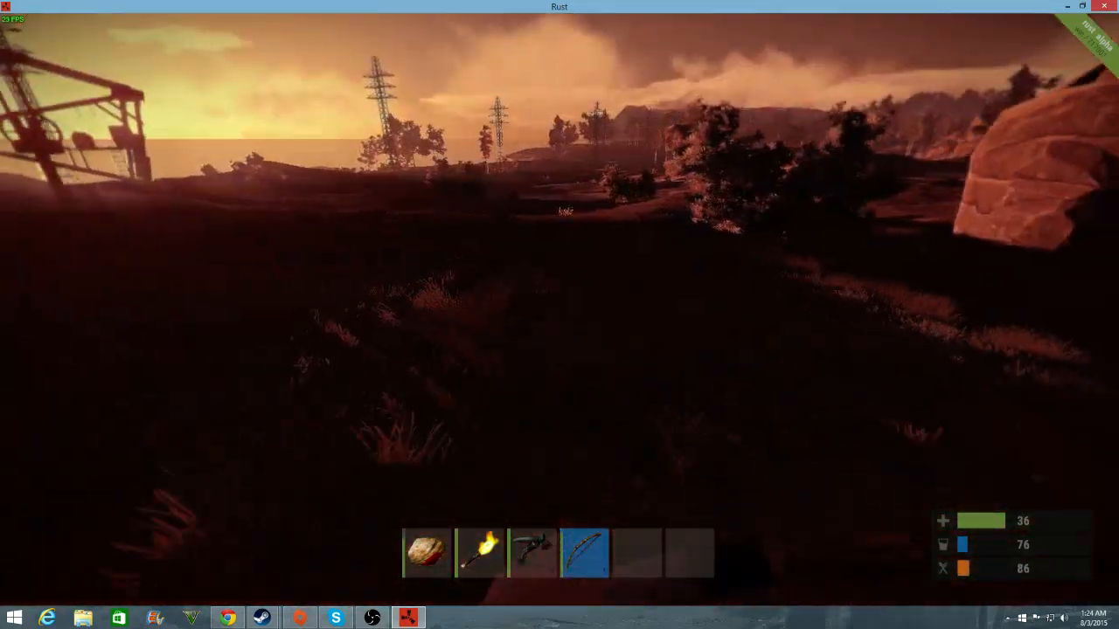
Scroll through the Blueprints list, then check the blue barrels beside the base wall.
{"action": "key", "text": "Tab"}
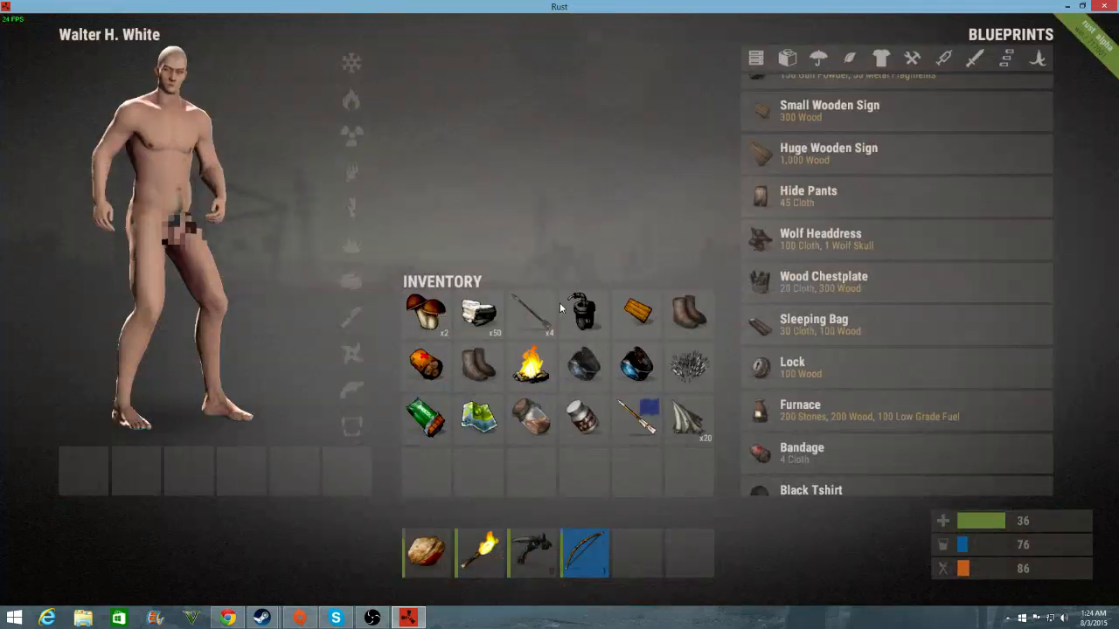
{"action": "scroll", "scroll_direction": "down", "scroll_amount": 3}
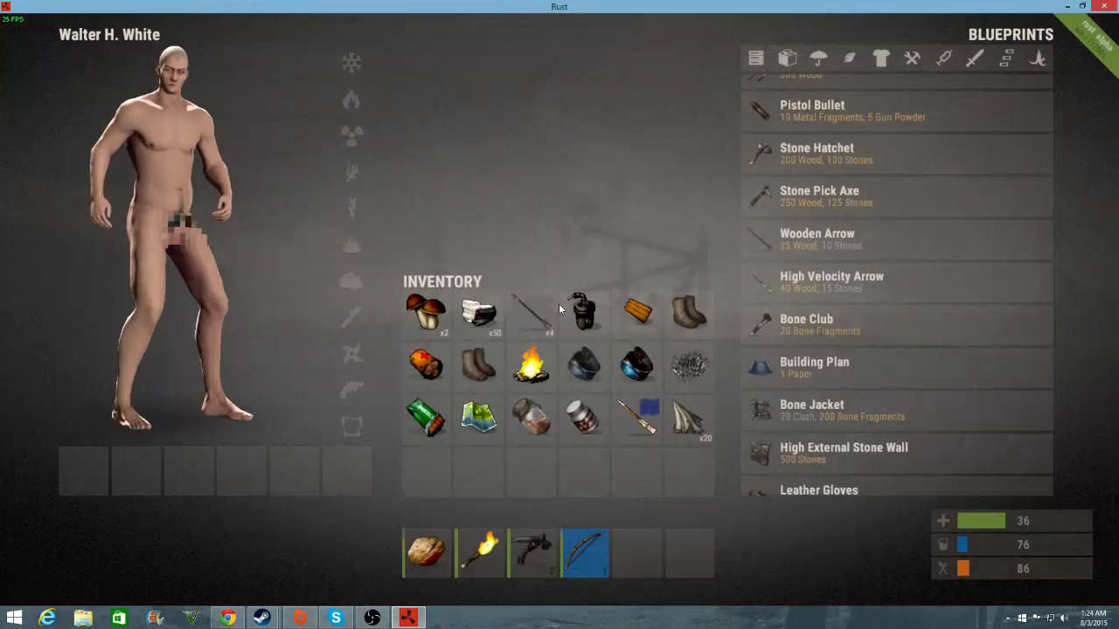
{"action": "key", "text": "Tab"}
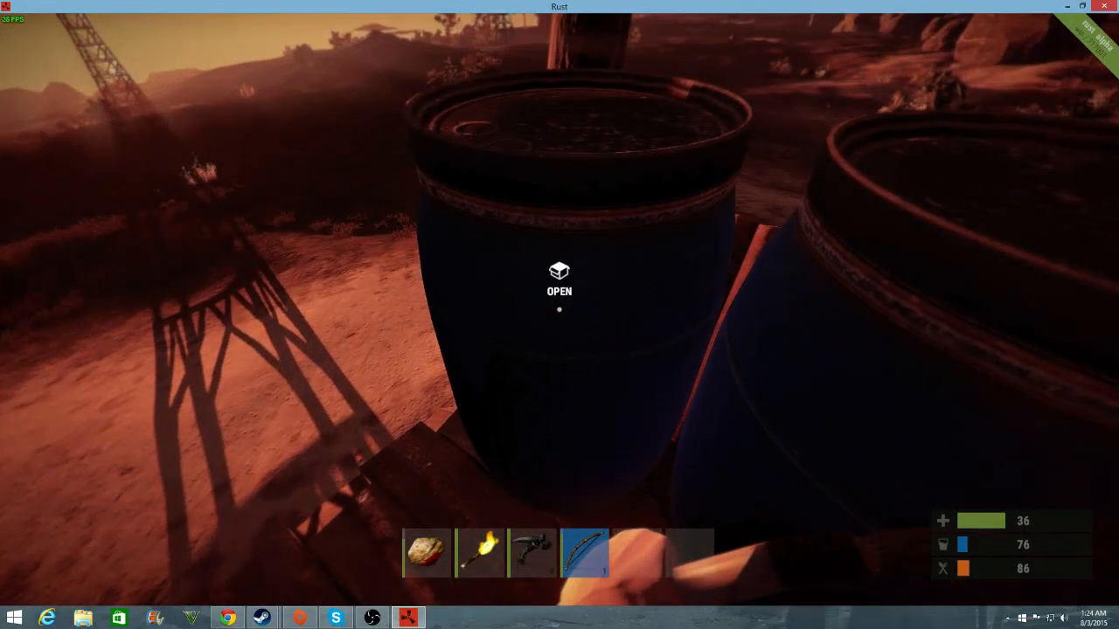
{"action": "left_click", "coordinate": [559, 279]}
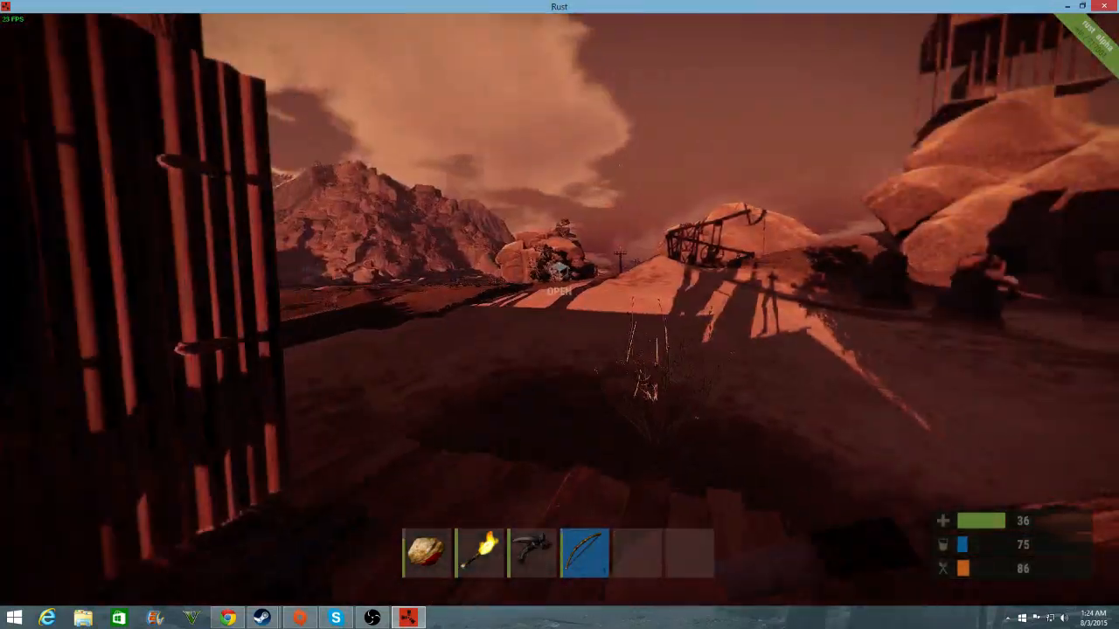
Check the inventory and wander the base in the dark.
{"action": "key", "text": "Tab"}
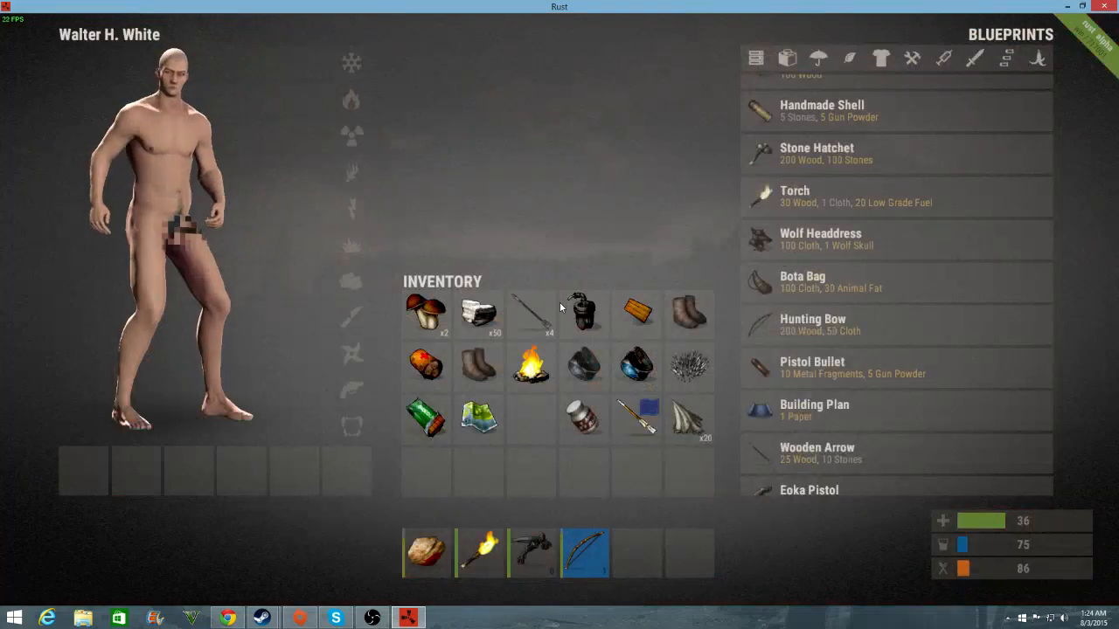
{"action": "left_click", "coordinate": [531, 367]}
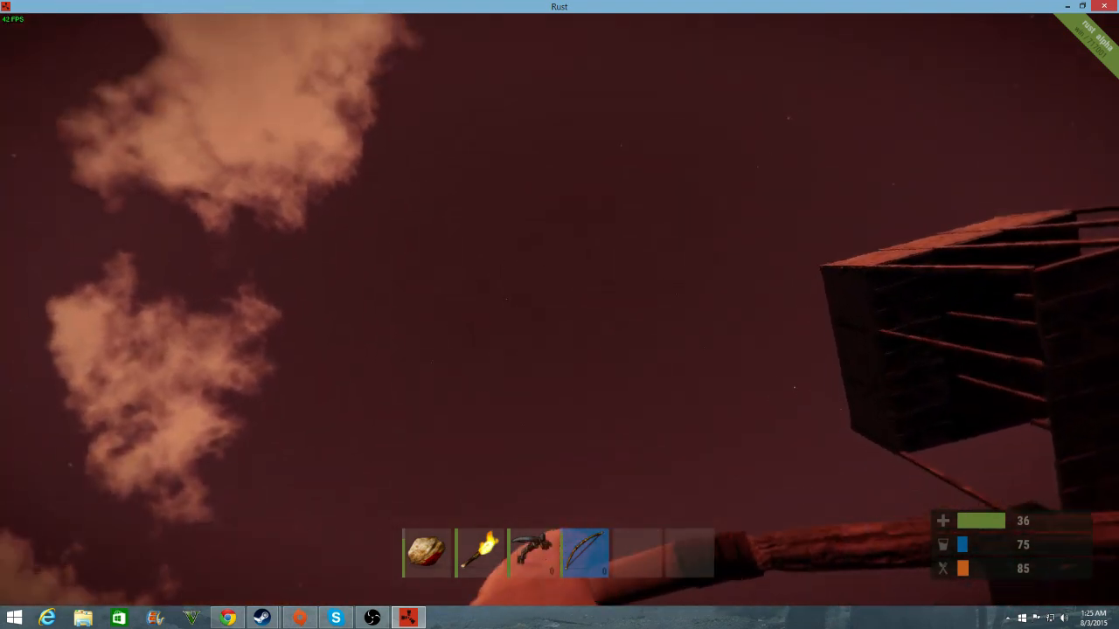
{"action": "mouse_move", "coordinate": [560, 314]}
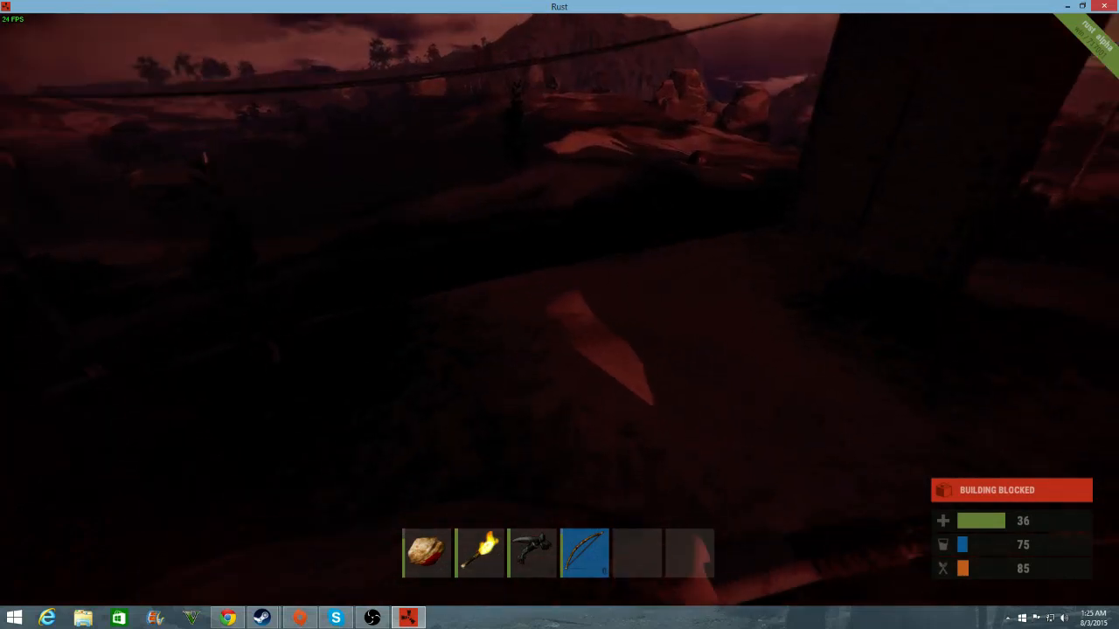
{"action": "key", "text": "tab"}
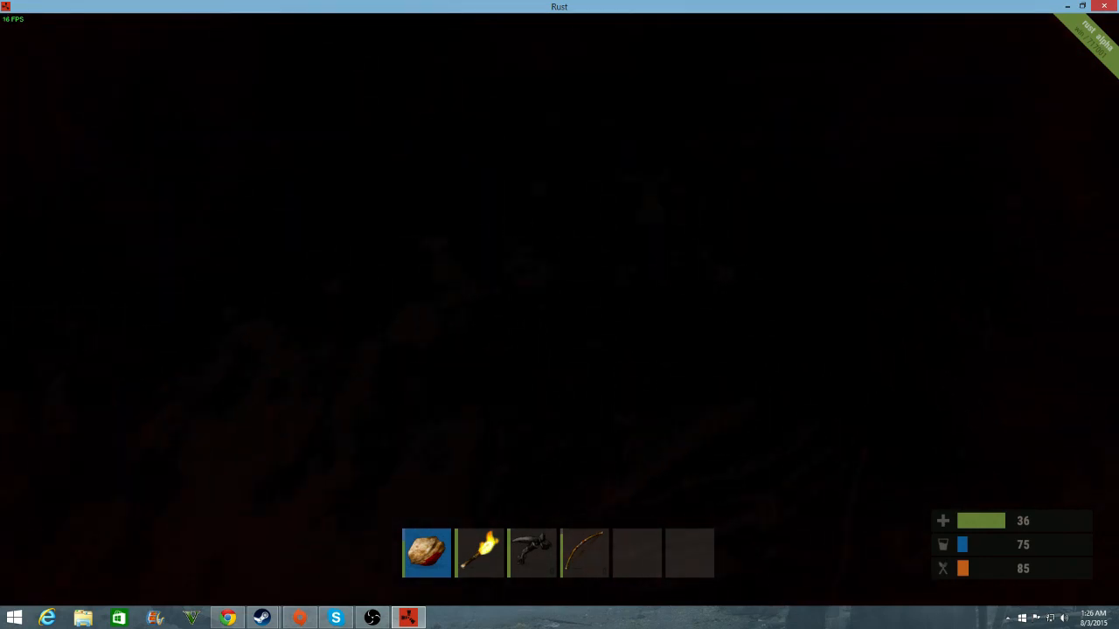
Take the torch in hand and pick up the chocolate bar before being wounded.
{"action": "key", "text": "2"}
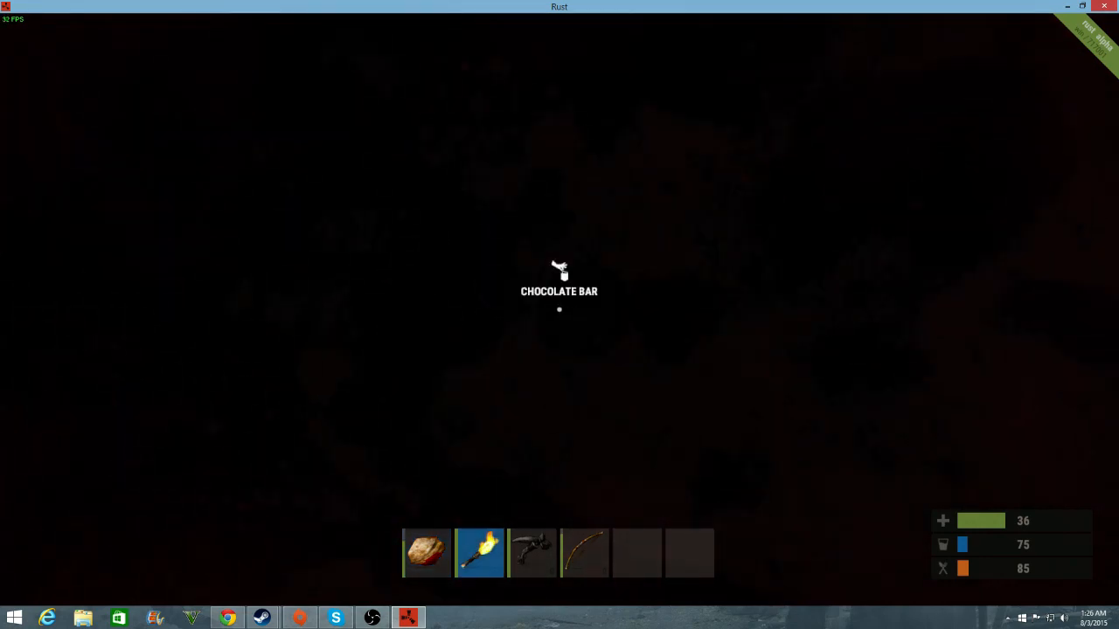
{"action": "key", "text": "F1"}
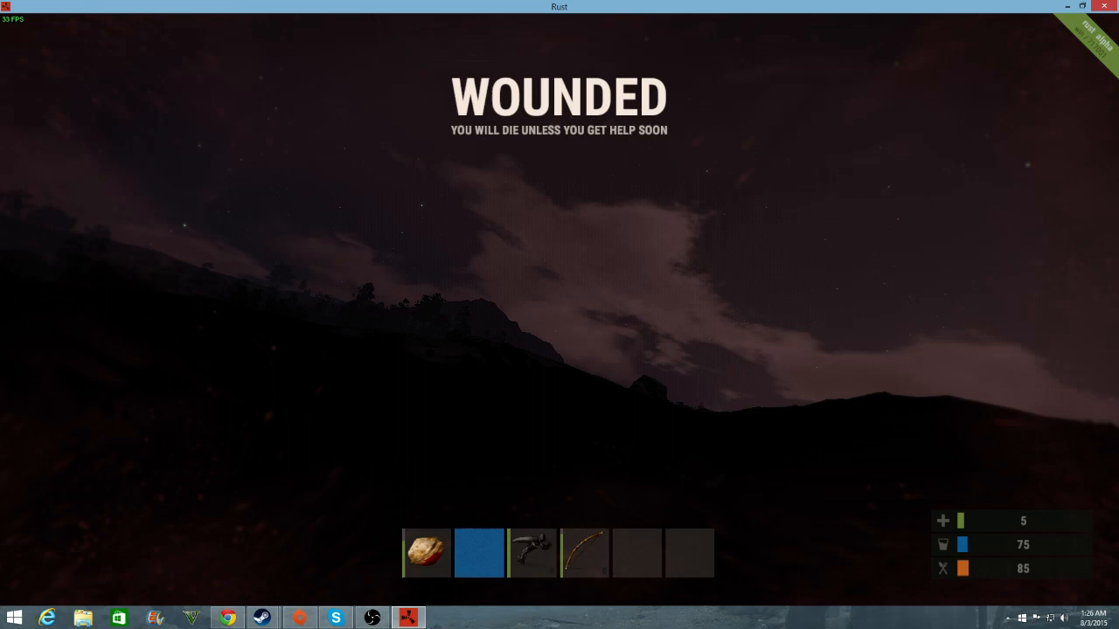
Respawn at the second sleeping bag after dying and open the storage to view its loot.
{"action": "key", "text": "F1"}
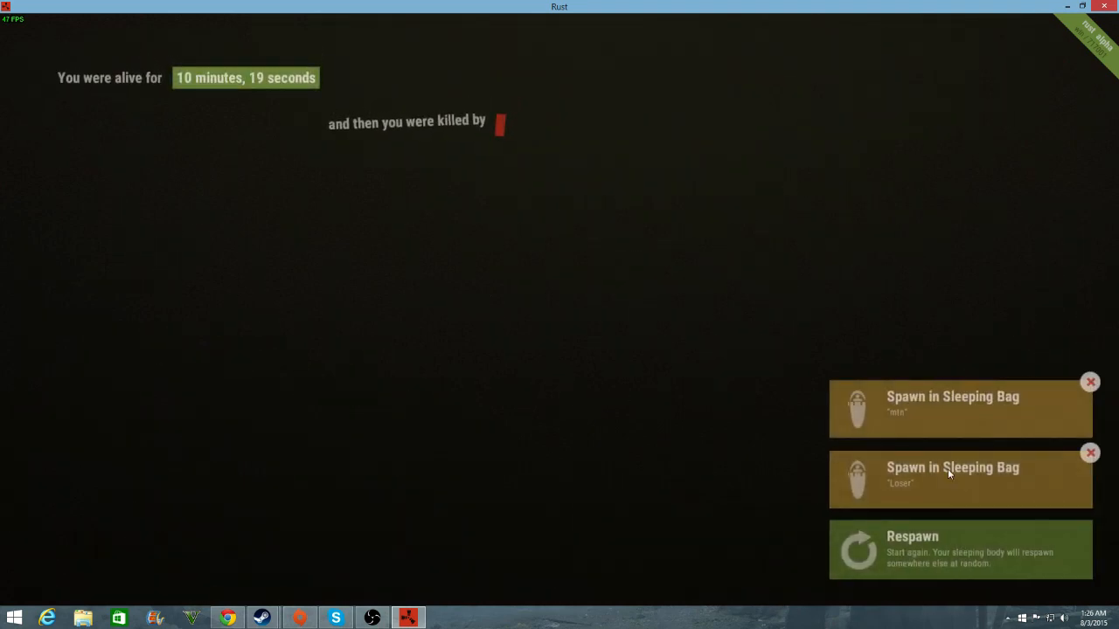
{"action": "left_click", "coordinate": [960, 479]}
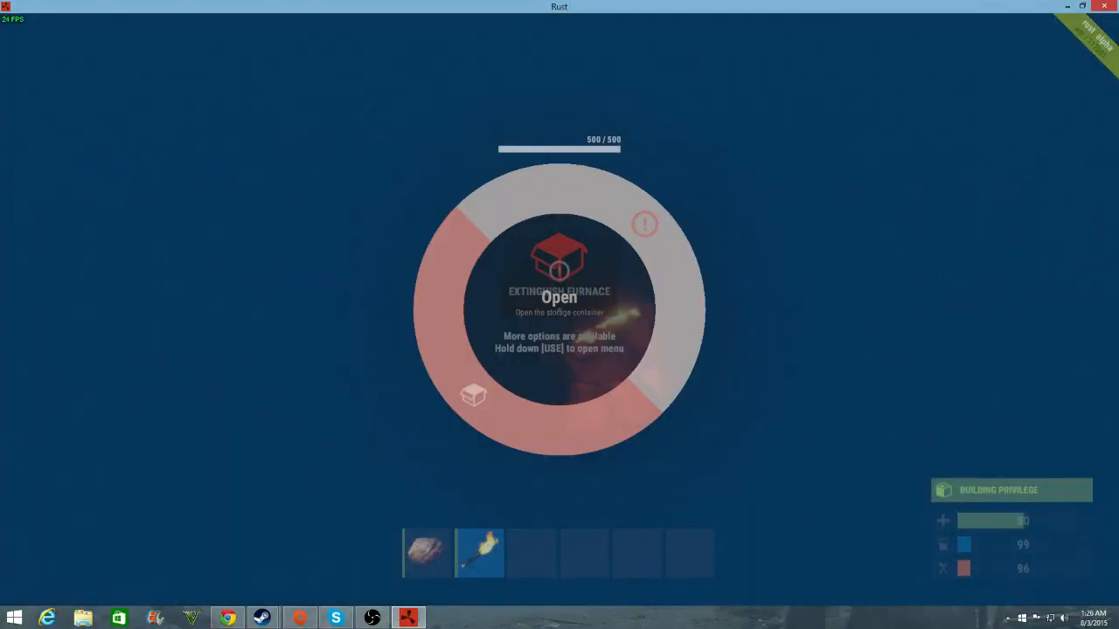
{"action": "left_click", "coordinate": [559, 298]}
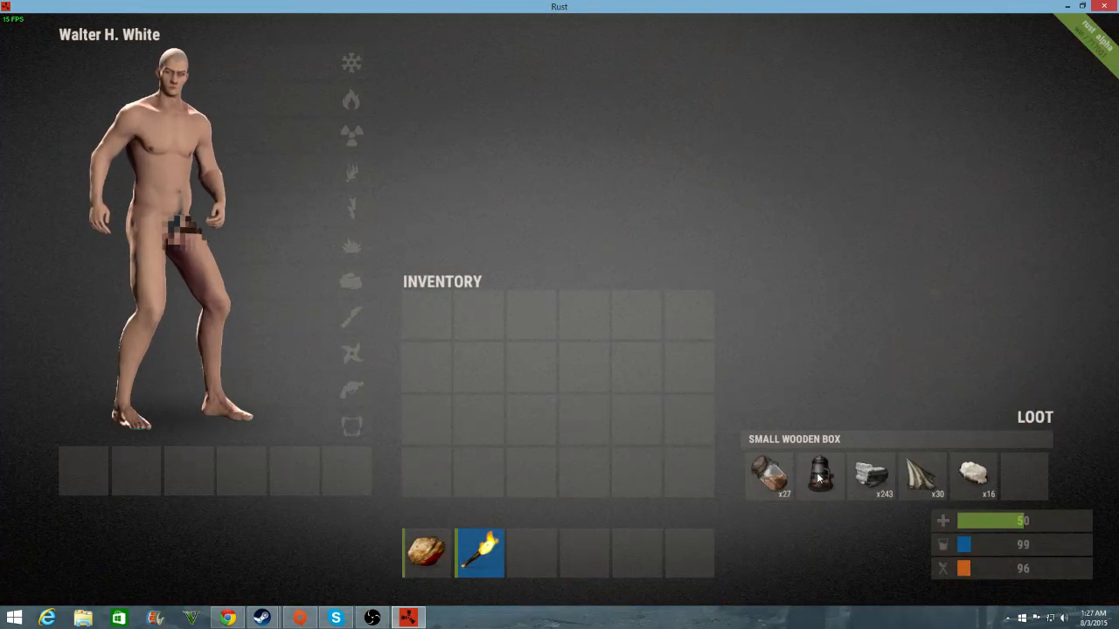
Pick up the hammer and walk through the torch-lit base to the furnace room.
{"action": "left_click", "coordinate": [769, 475]}
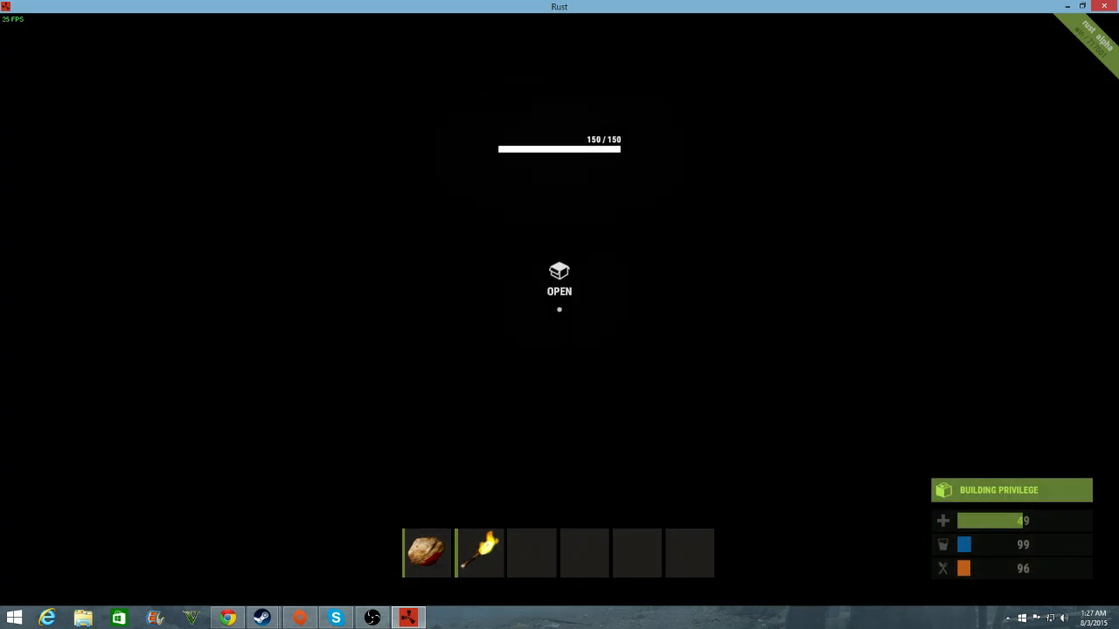
{"action": "left_click", "coordinate": [560, 279]}
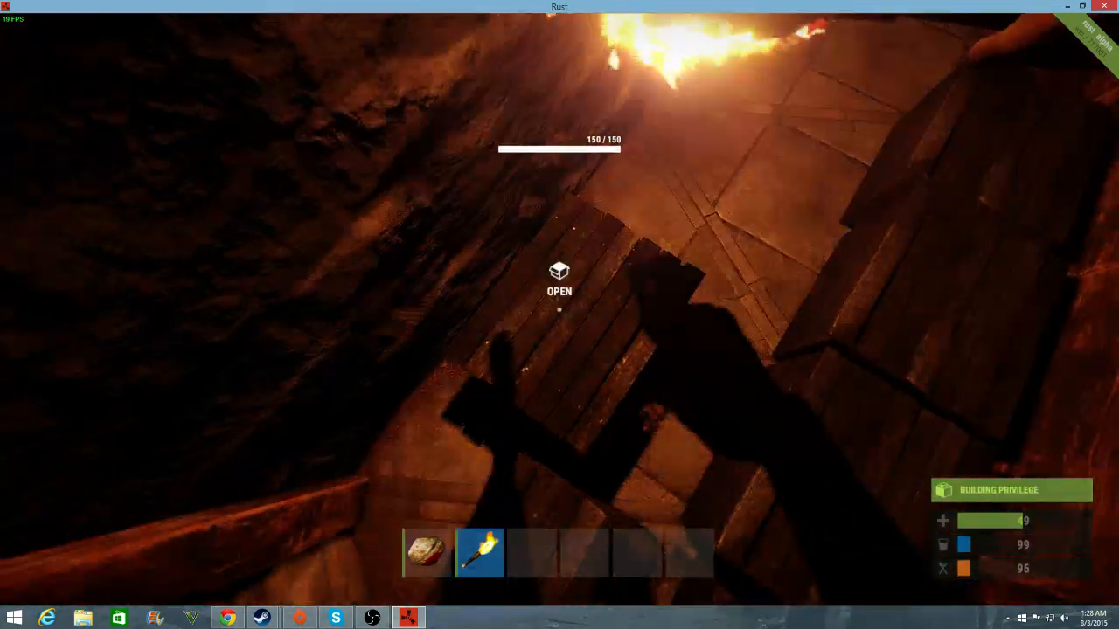
{"action": "left_click", "coordinate": [559, 290]}
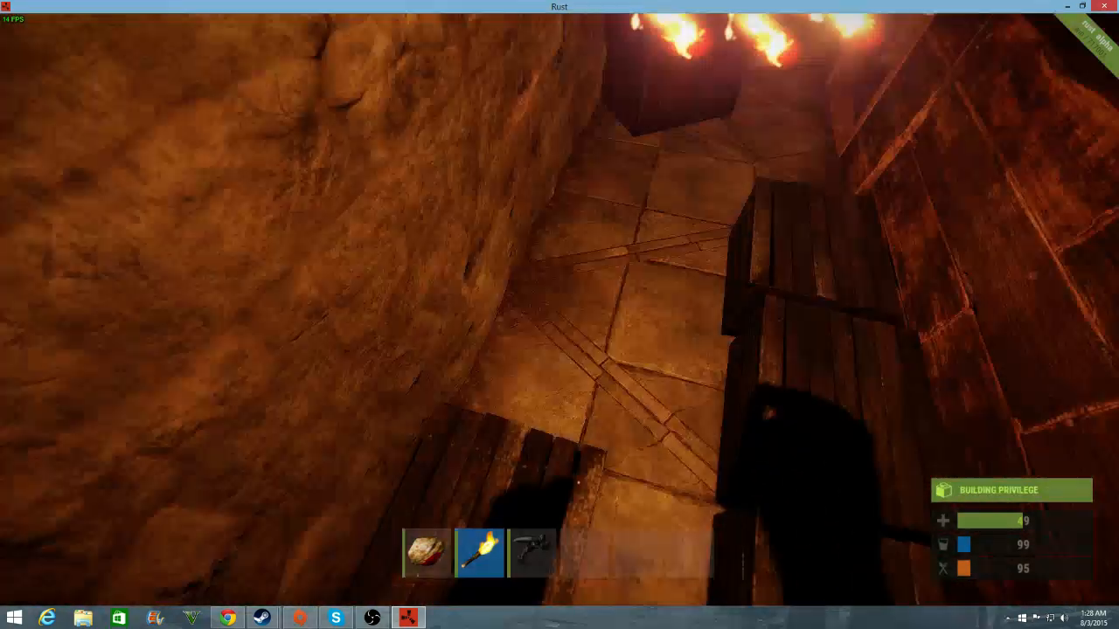
{"action": "key", "text": "tab"}
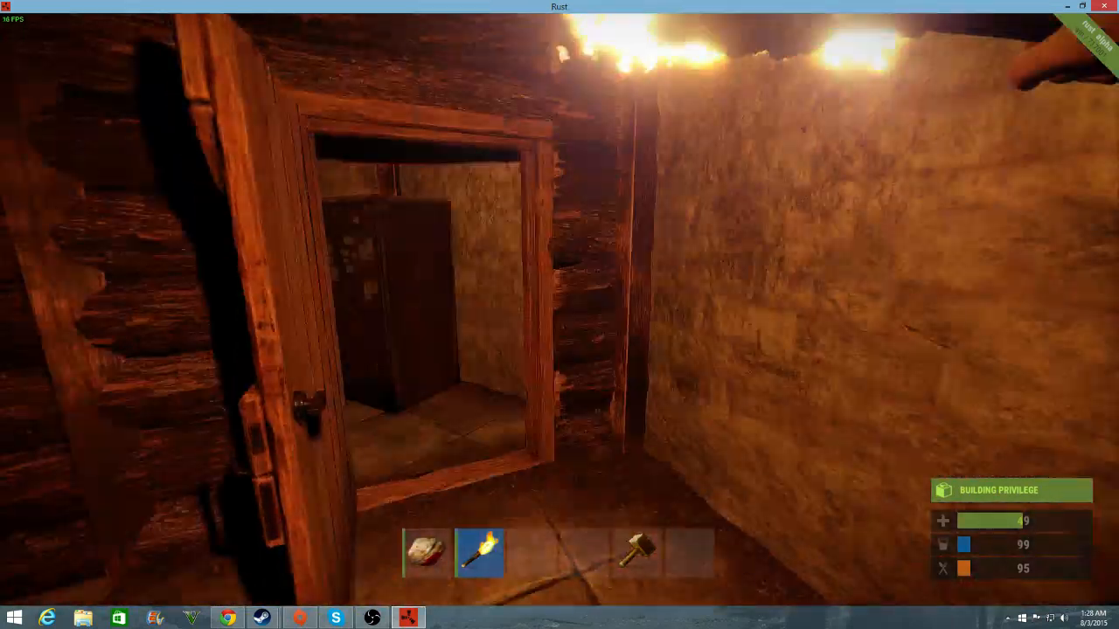
{"action": "key", "text": "Tab"}
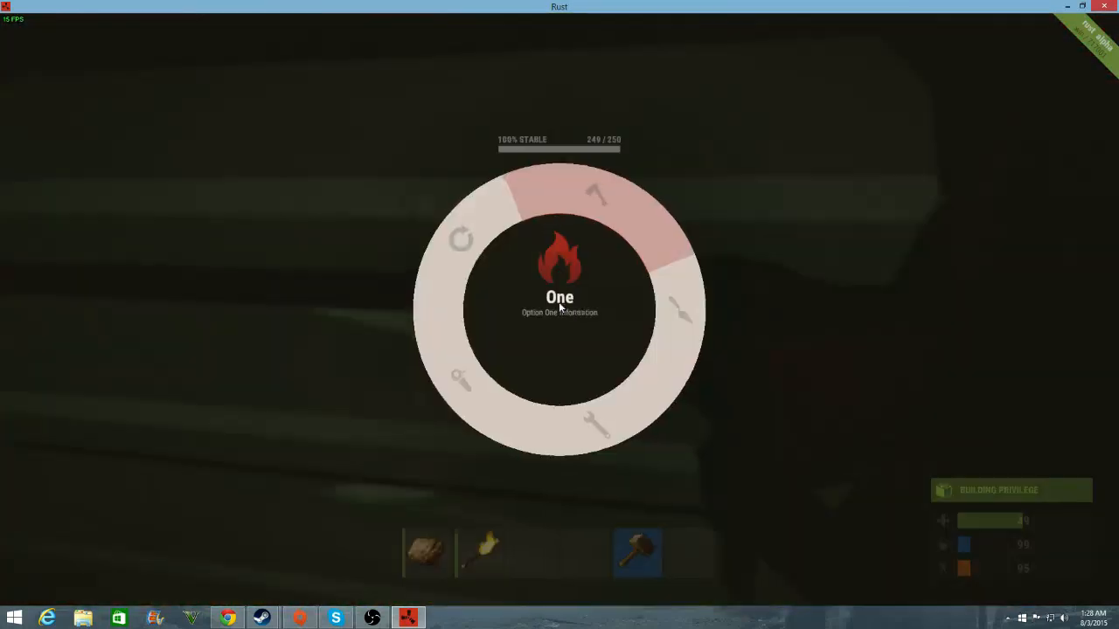
{"action": "mouse_move", "coordinate": [598, 419]}
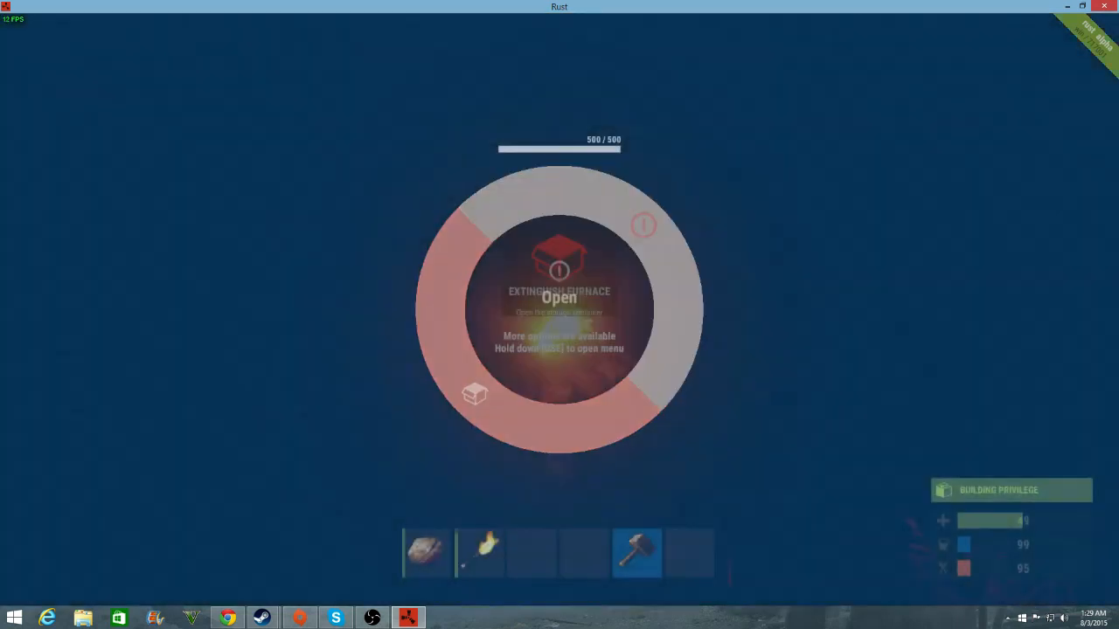
View the furnace contents and the small wooden box's loot, then return to the base view.
{"action": "left_click", "coordinate": [559, 297]}
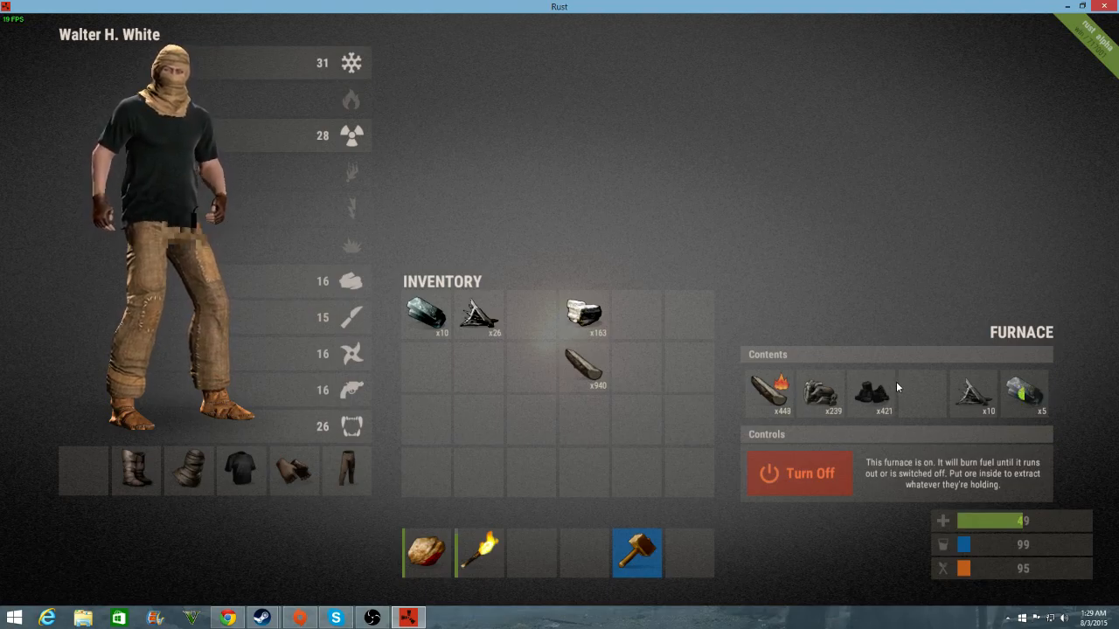
{"action": "left_click", "coordinate": [820, 393]}
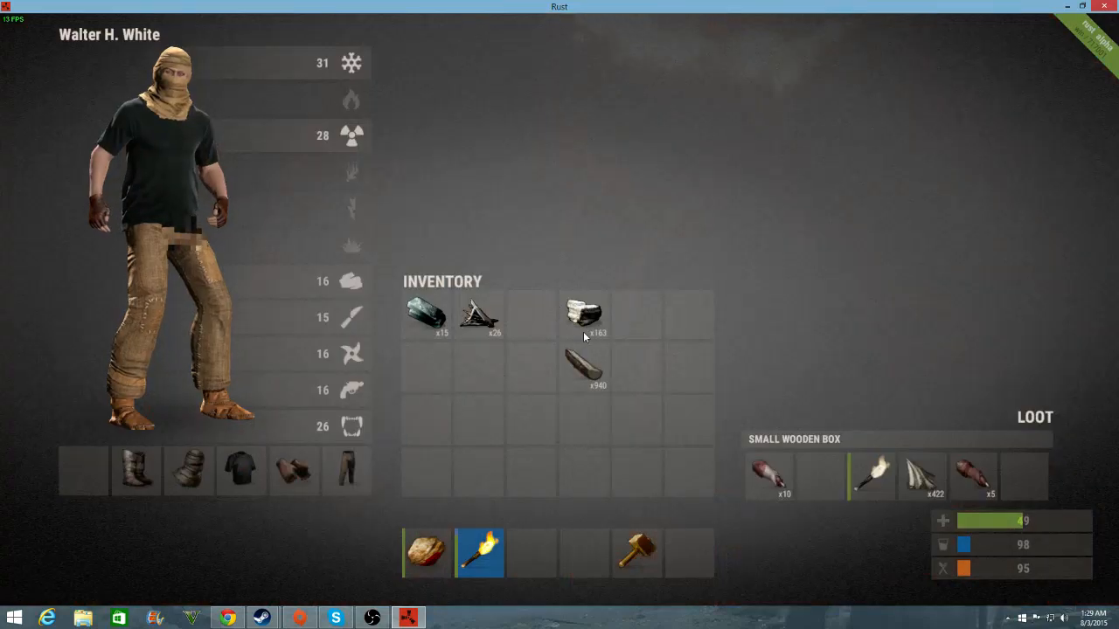
{"action": "left_click", "coordinate": [426, 315]}
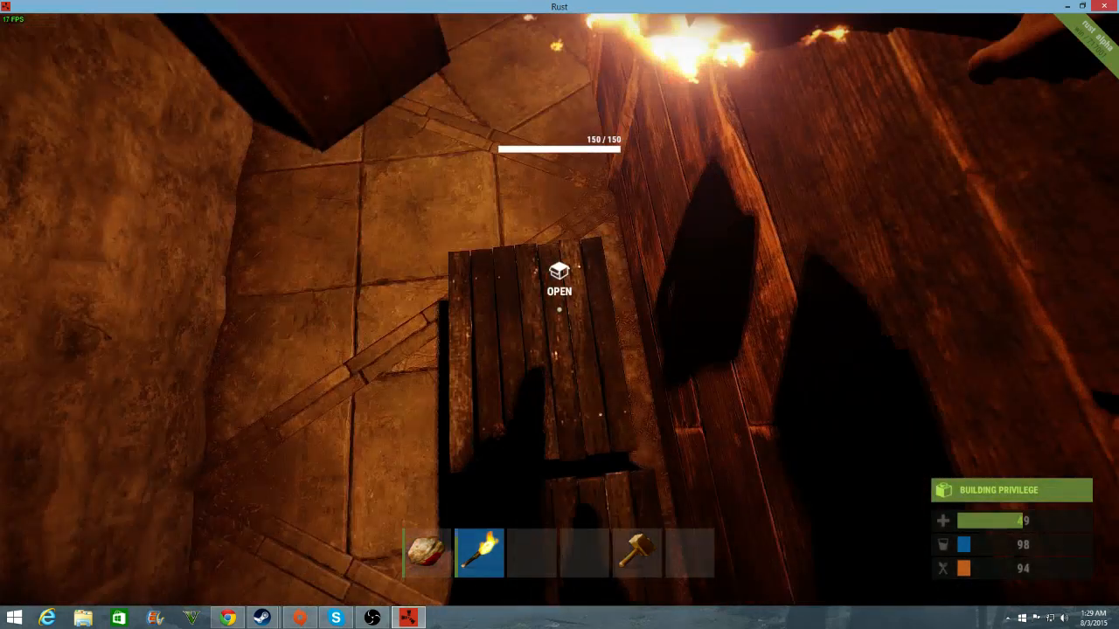
Strike the teammate in the dark until he falls and Animal Fat pickups appear.
{"action": "left_click", "coordinate": [559, 289]}
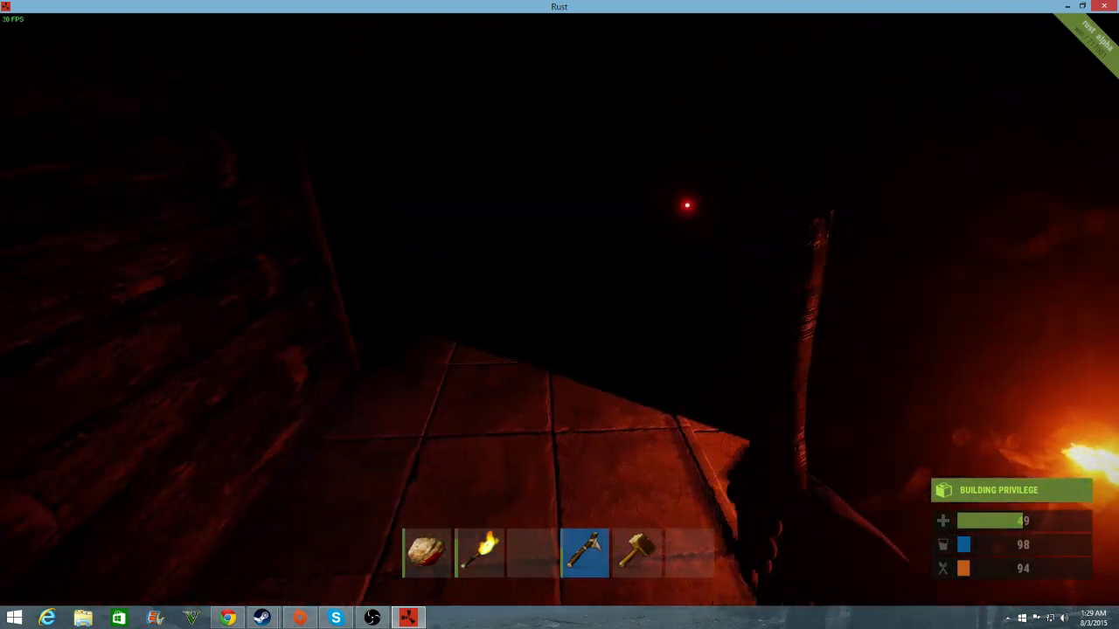
{"action": "key", "text": "Tab"}
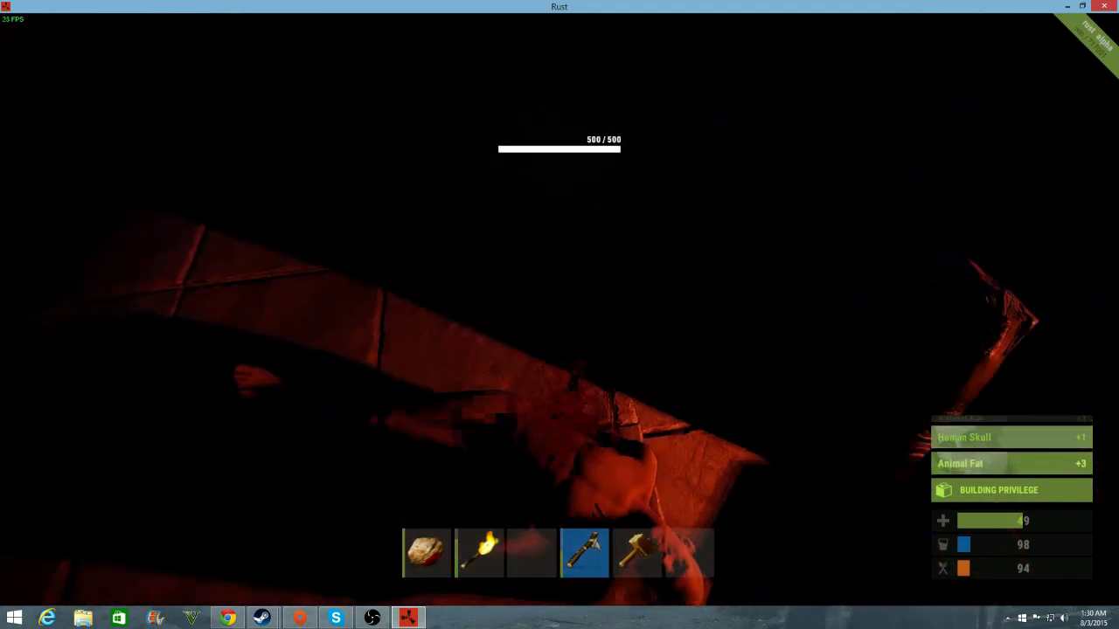
Glance at the shared base screenshot and chat in the Steam overlay, then return to the game.
{"action": "key", "text": "shift+tab"}
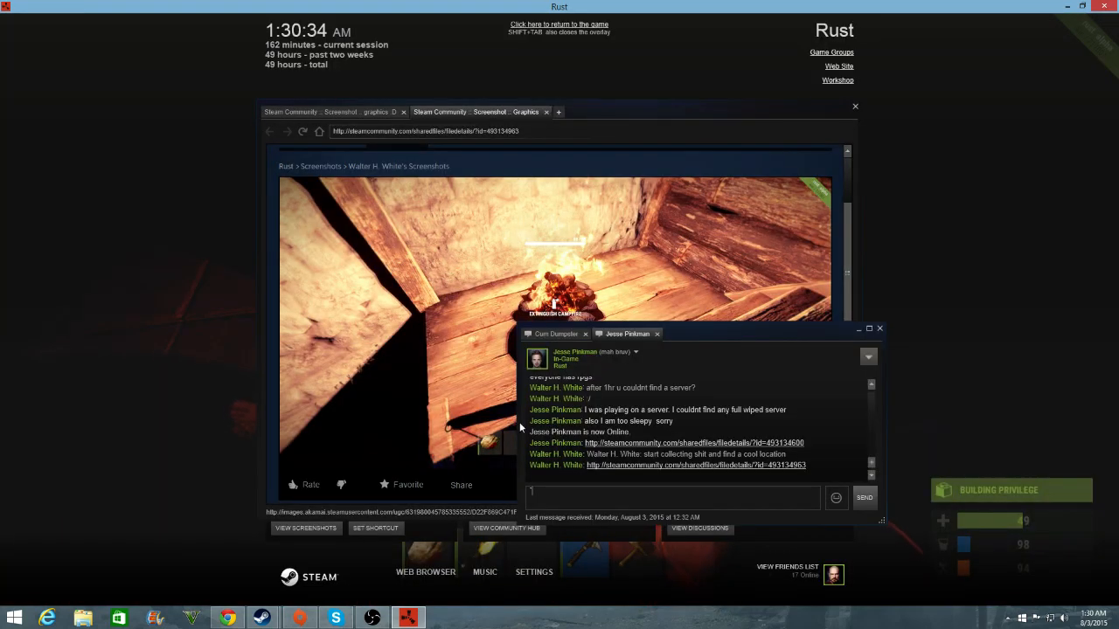
{"action": "left_click", "coordinate": [558, 25]}
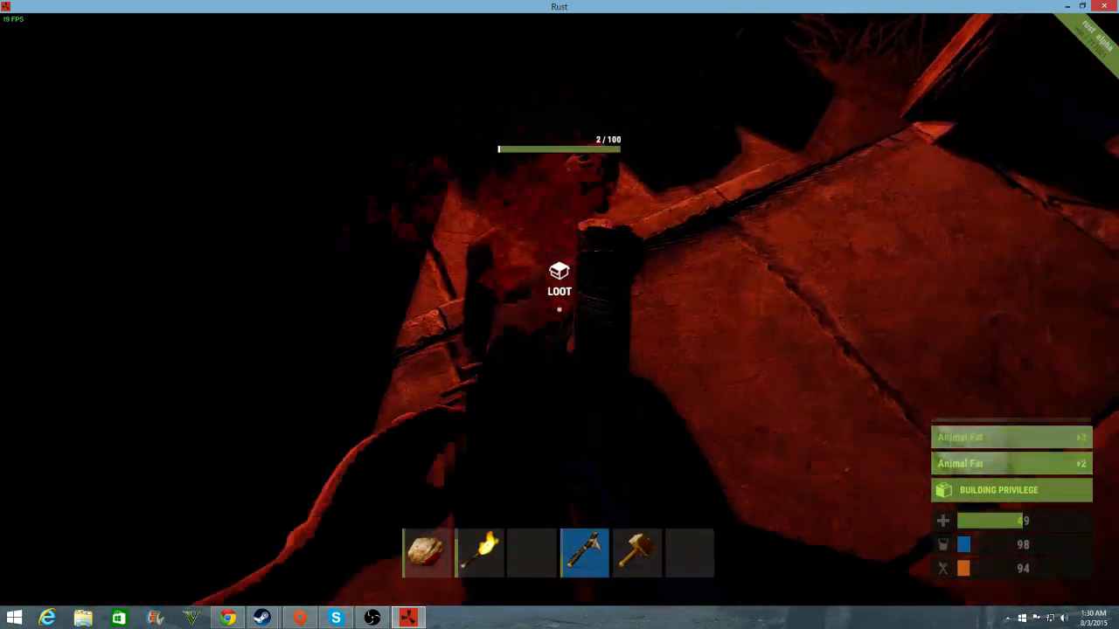
Approach the teammate's body with the torch and loot his near-empty inventory.
{"action": "key", "text": "tab"}
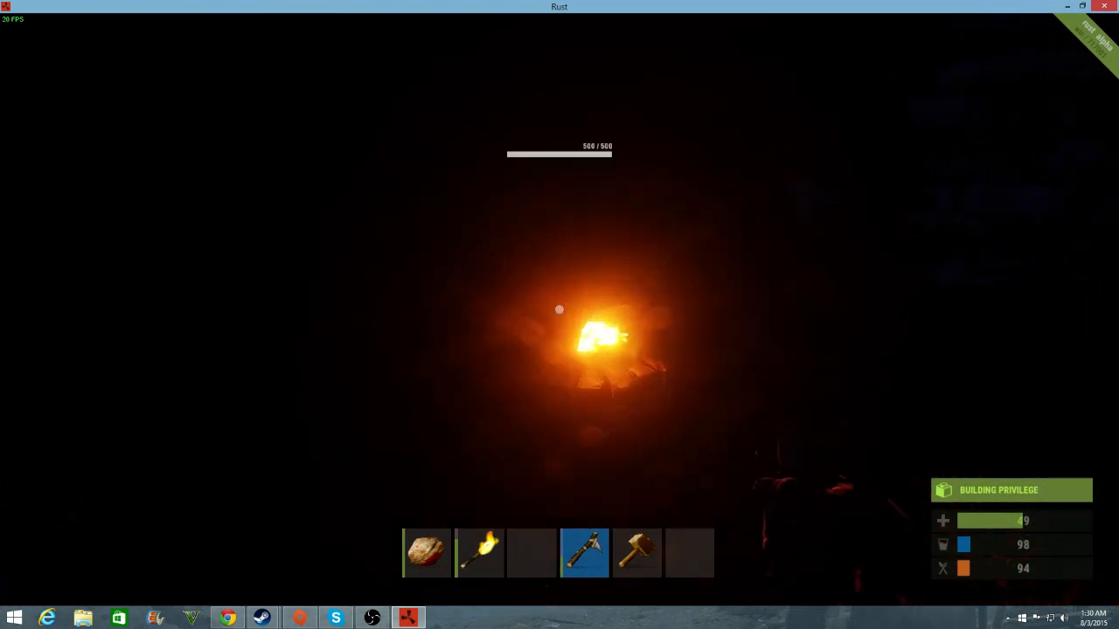
{"action": "key", "text": "Tab"}
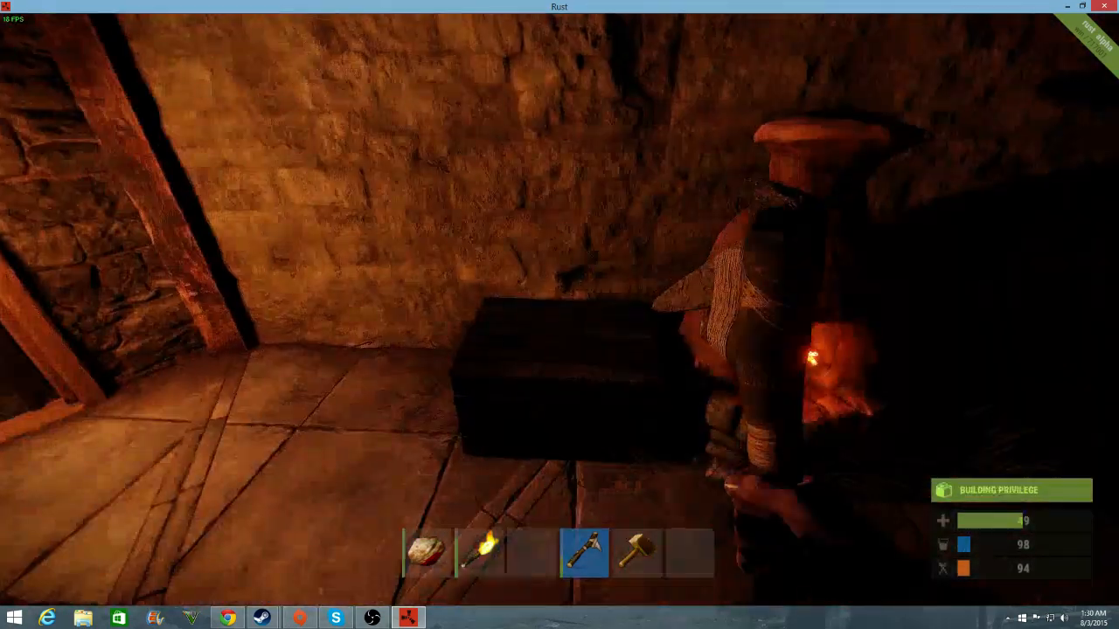
{"action": "left_click", "coordinate": [559, 376]}
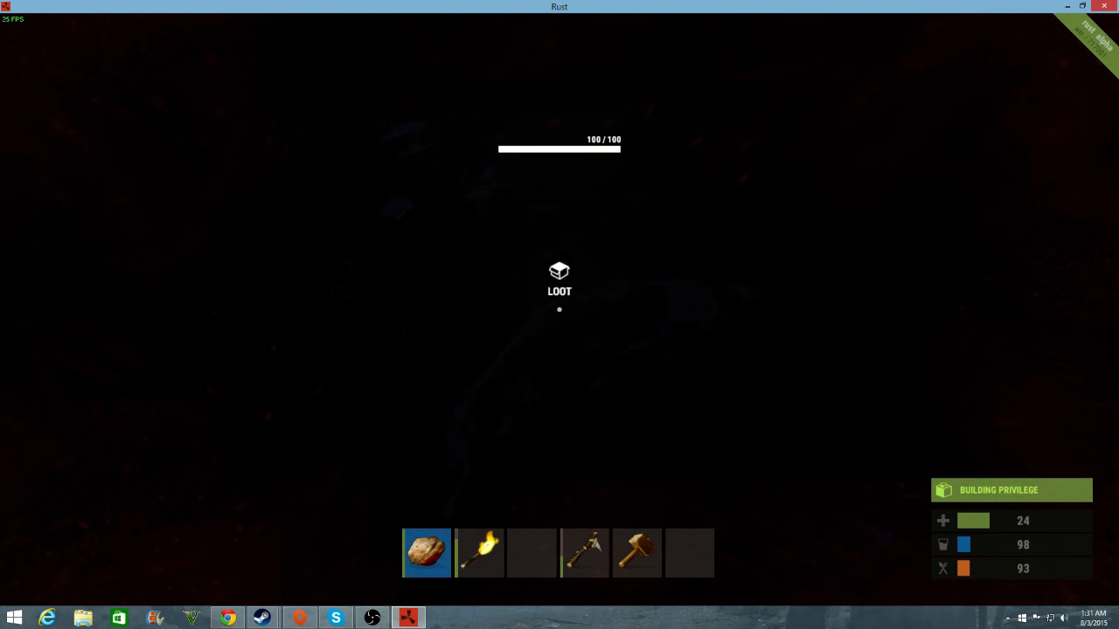
{"action": "key", "text": "4"}
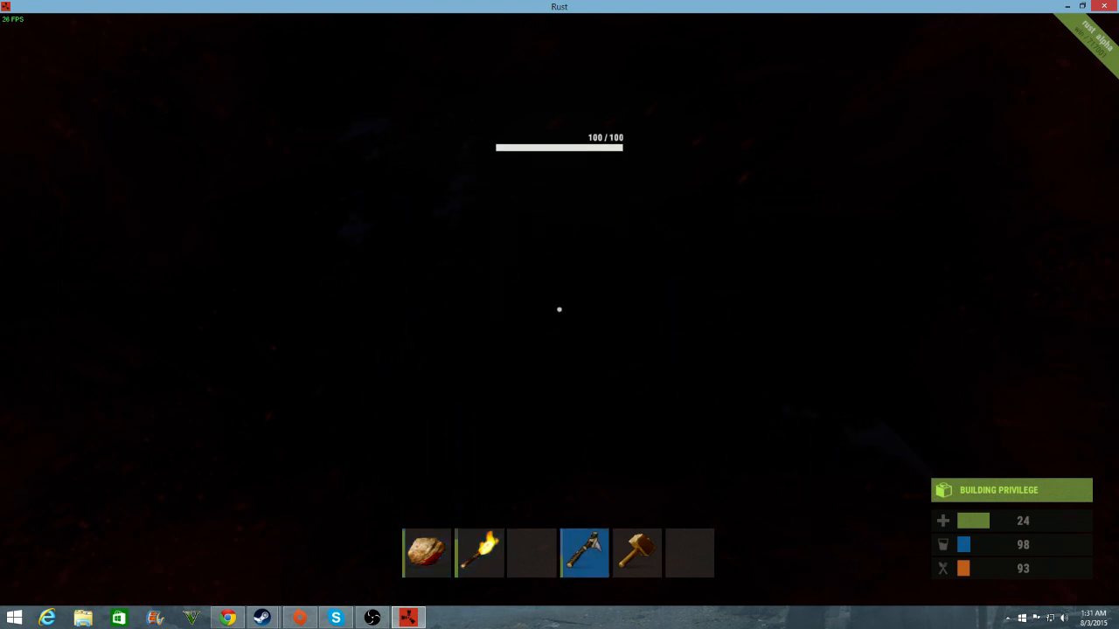
{"action": "key", "text": "Tab"}
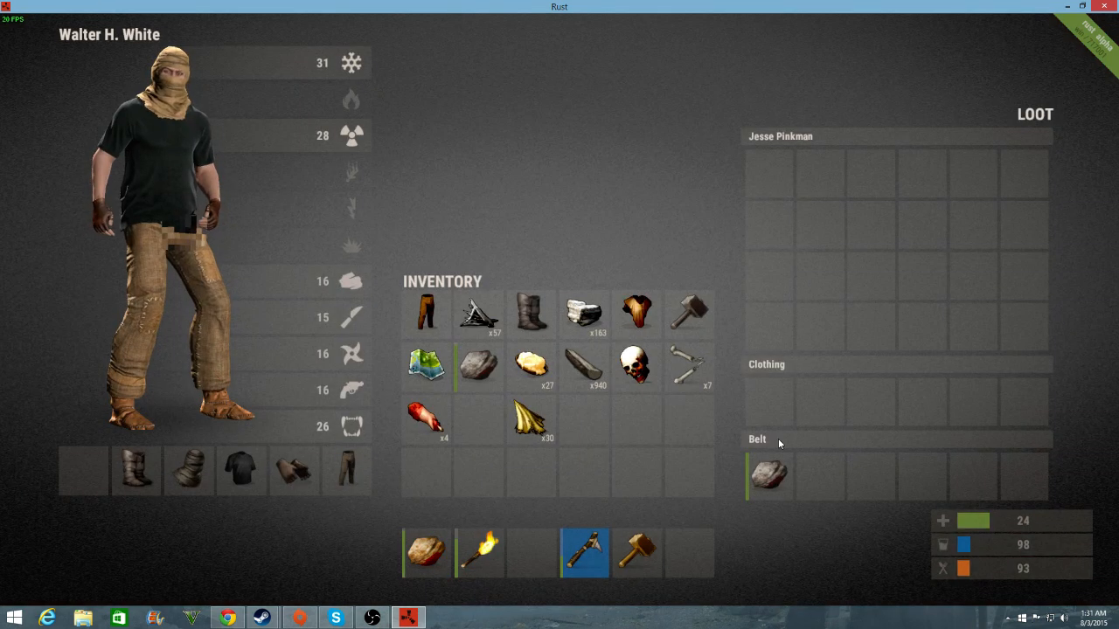